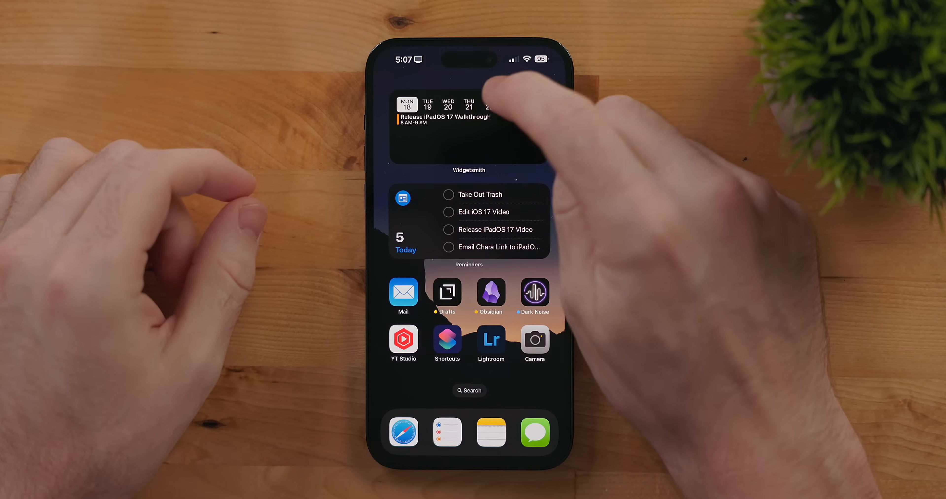
# Show Saturday the 23rd in the Widgetsmith calendar and check off the Take Out Trash reminder.
pyautogui.click(487, 103)
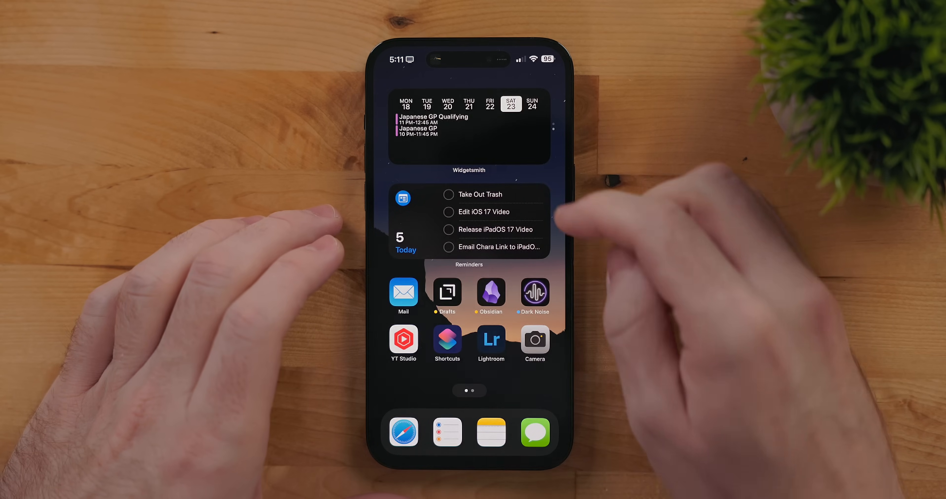
pyautogui.click(448, 194)
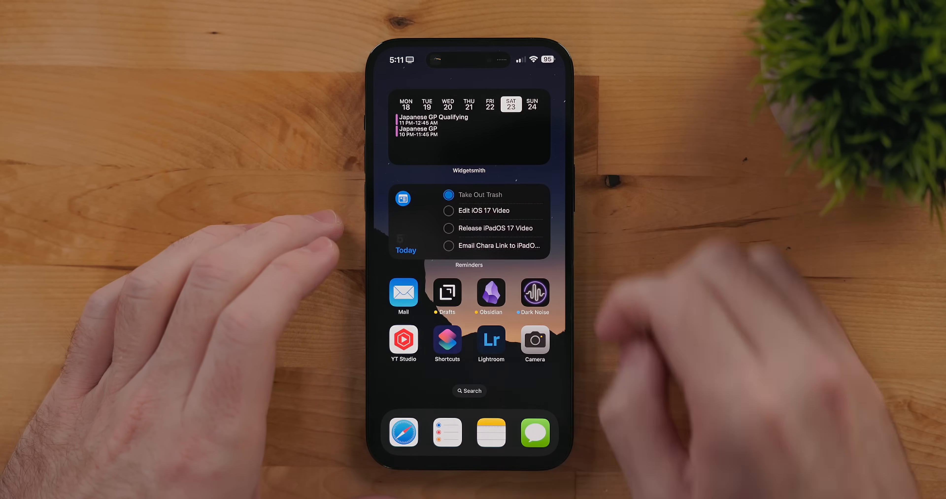
pyautogui.click(448, 194)
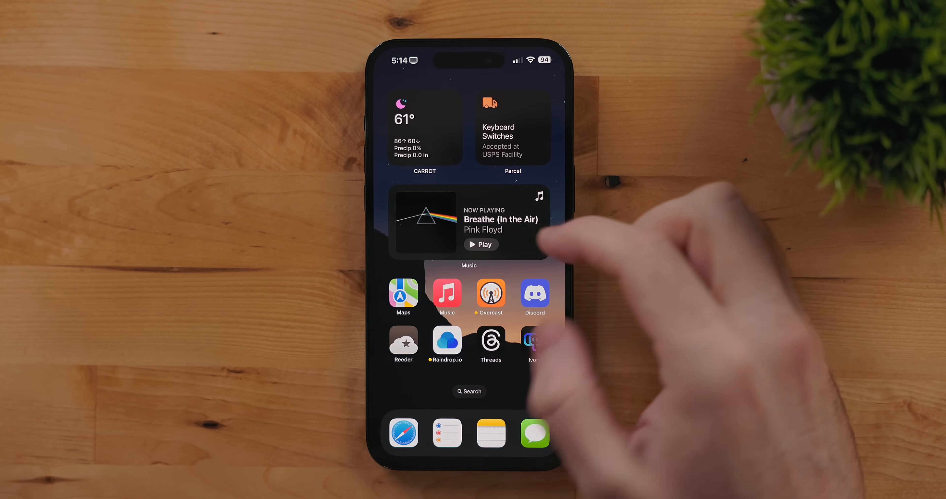
# Start Breathe (In the Air) playing from the Music widget on the next page.
pyautogui.click(480, 244)
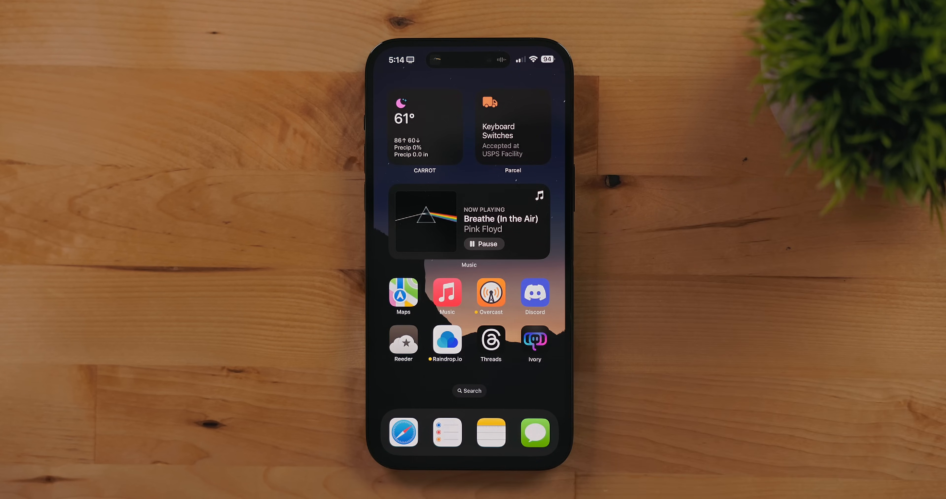
pyautogui.click(483, 243)
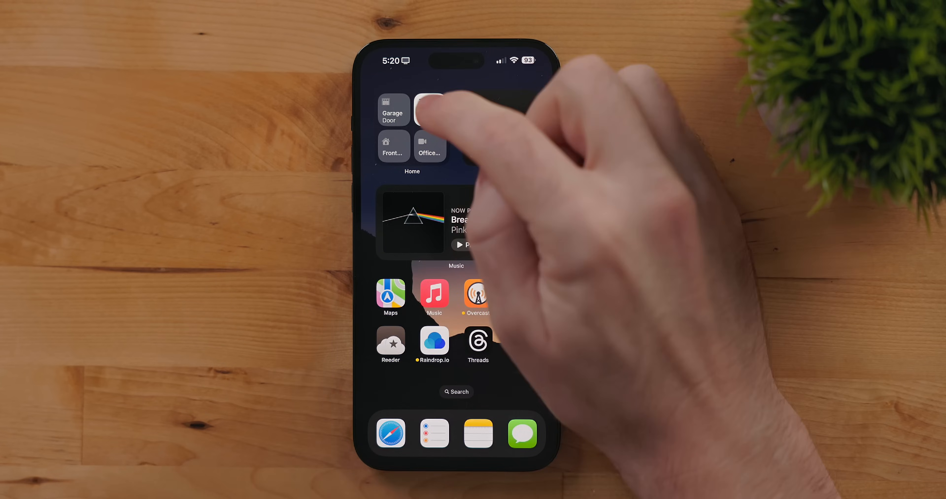
# Toggle a home accessory on directly from the Home widget tile.
pyautogui.click(430, 110)
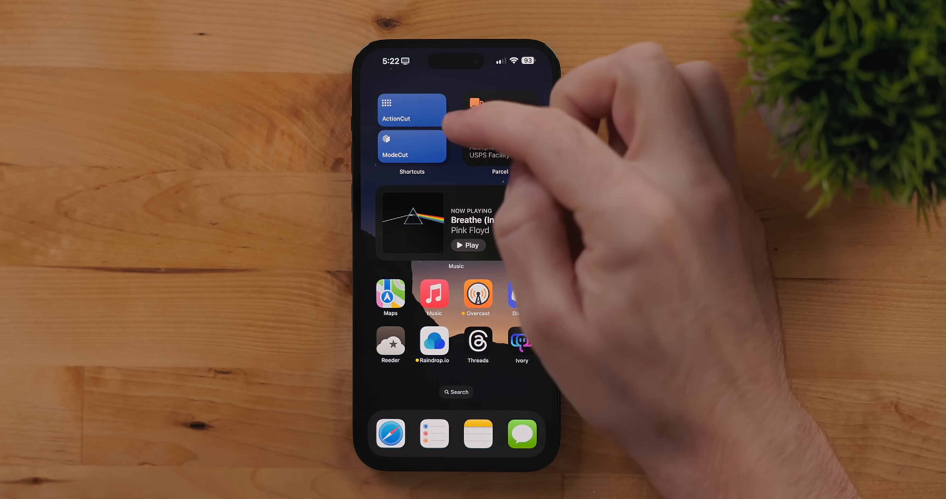
pyautogui.click(411, 110)
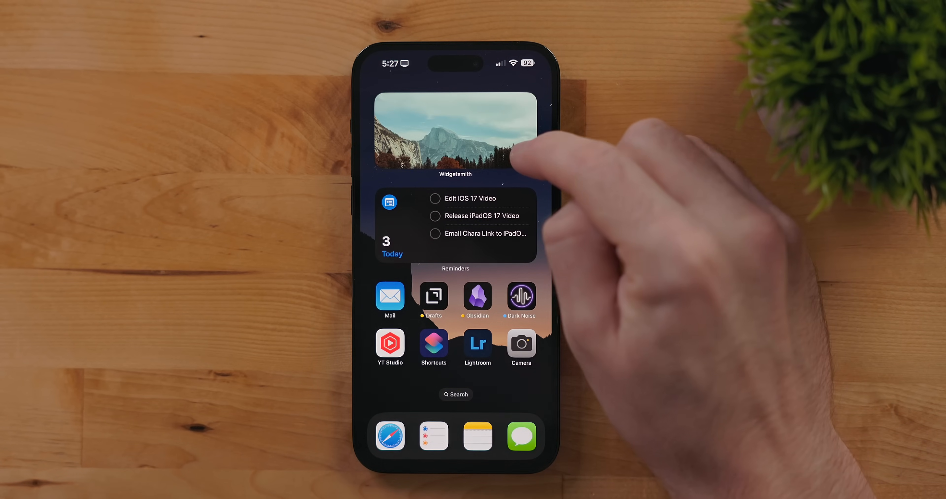
# View the Widgetsmith photo widget and move to the page of Timery widgets.
pyautogui.click(455, 130)
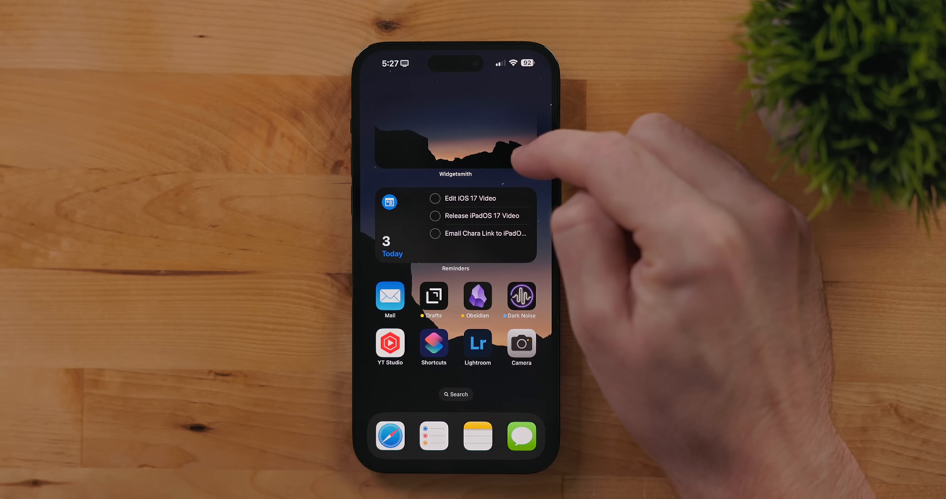
pyautogui.hscroll(-3)
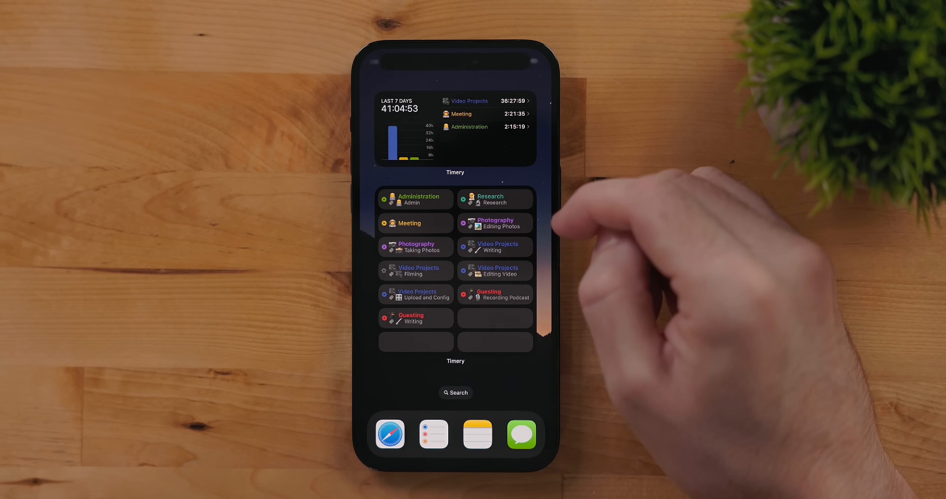
# Start timing Video Projects Filming from the Timery widget.
pyautogui.click(416, 271)
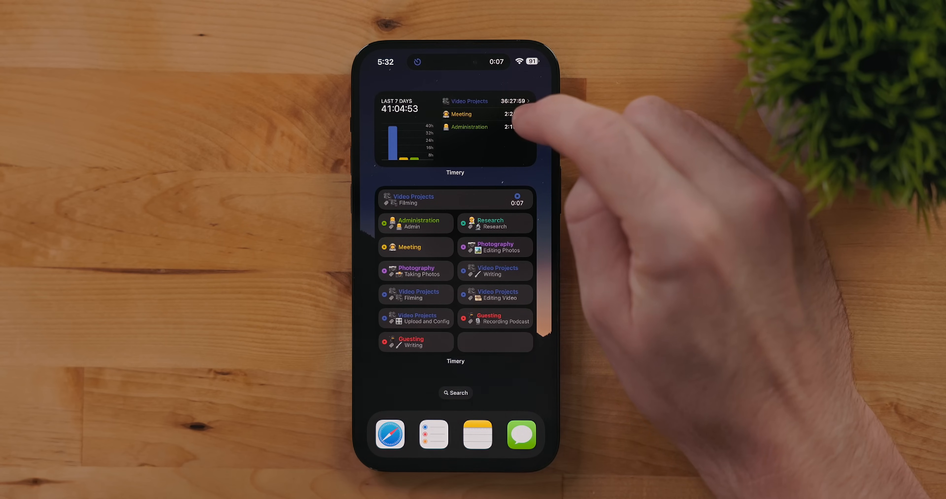
pyautogui.hscroll(-3)
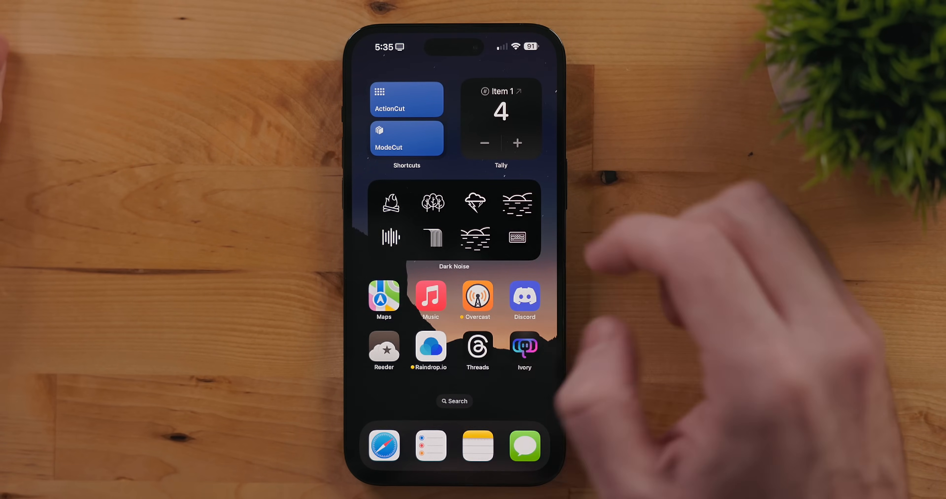
# Enter home screen edit mode and browse the gallery of widgets to add.
pyautogui.click(454, 402)
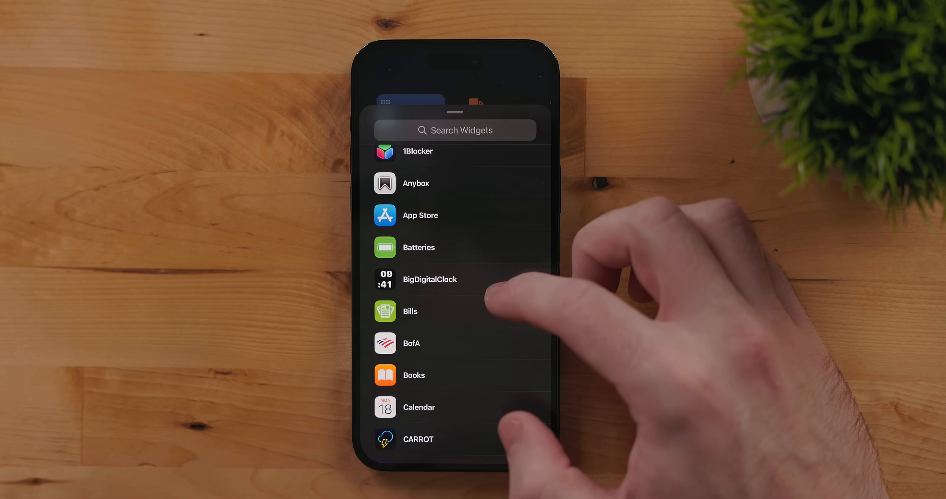
pyautogui.click(429, 278)
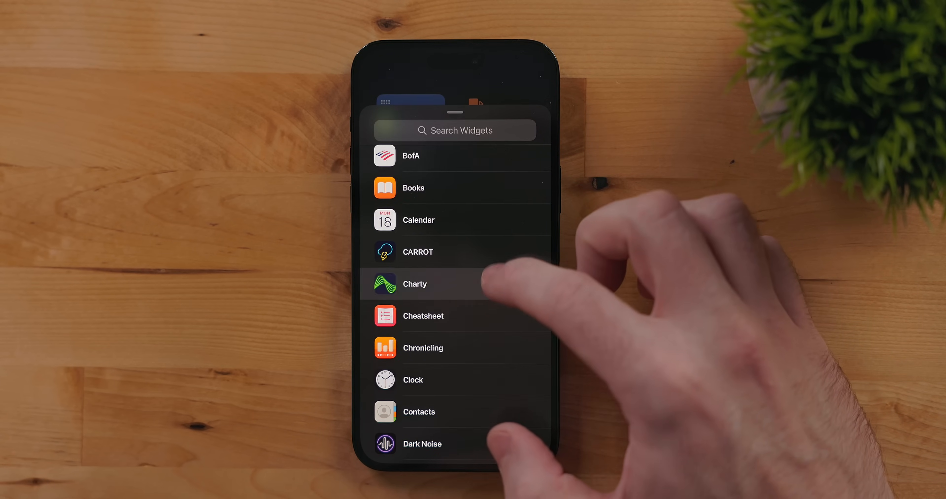
pyautogui.click(422, 316)
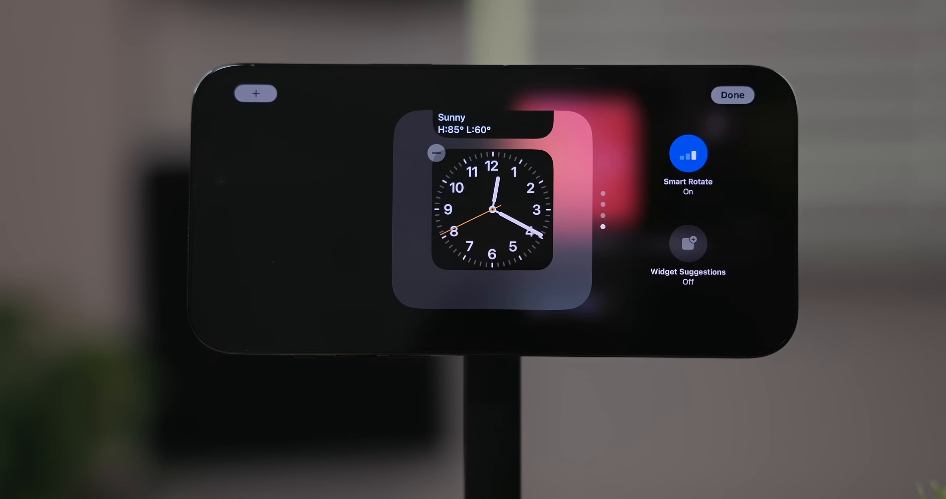
# From the StandBy stack's widget gallery, browse Clock's widgets to the Local world clock style.
pyautogui.scroll(-3)
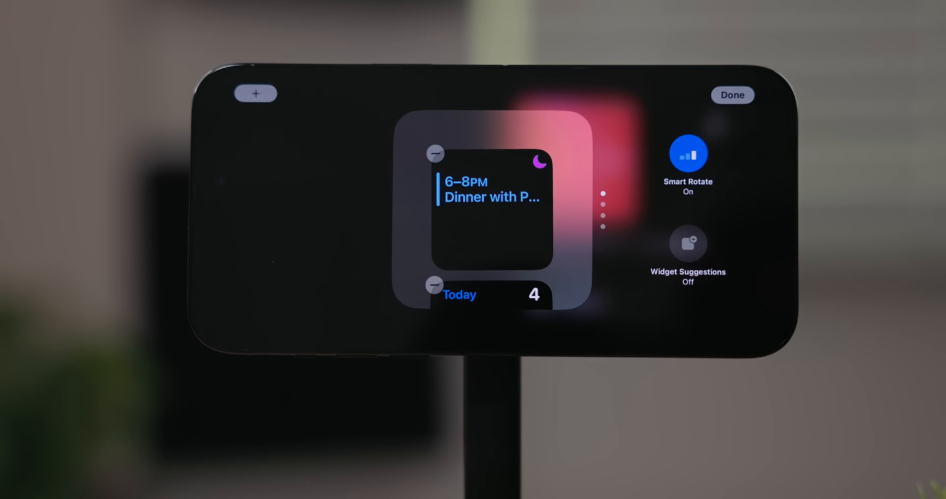
pyautogui.click(255, 94)
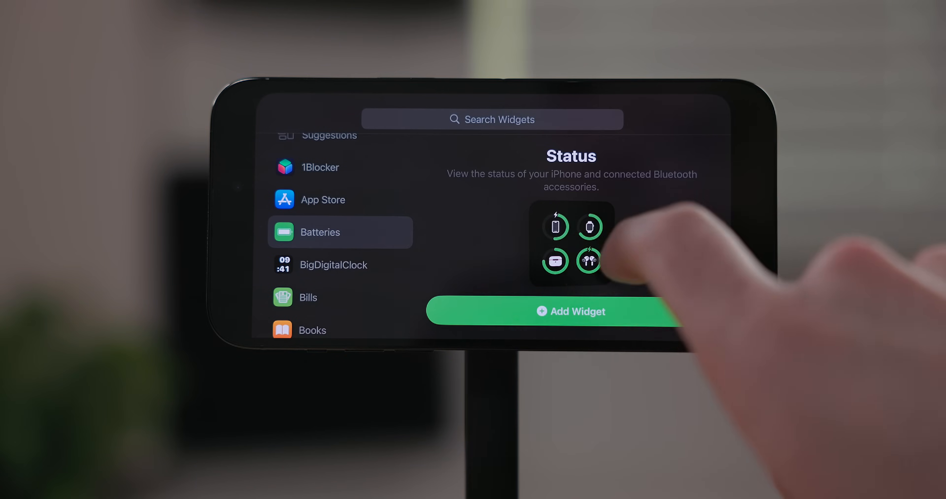
pyautogui.scroll(-3)
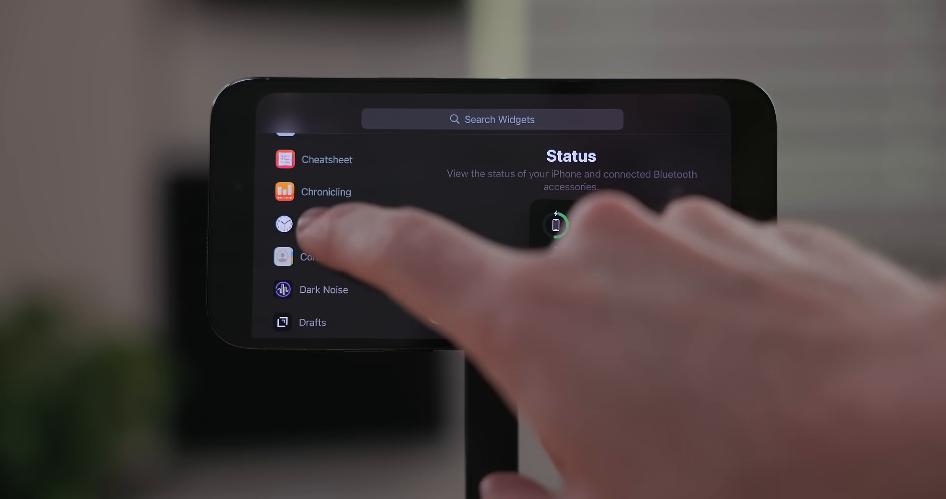
pyautogui.click(313, 223)
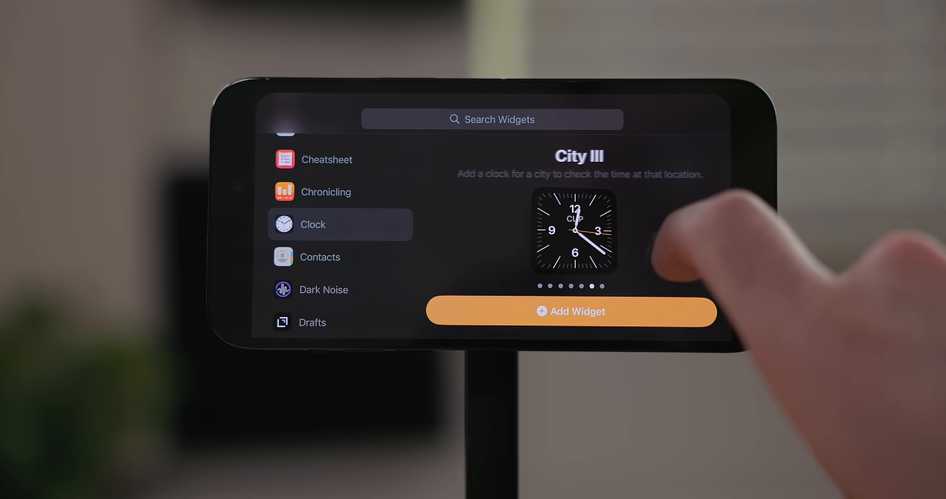
pyautogui.scroll(-3)
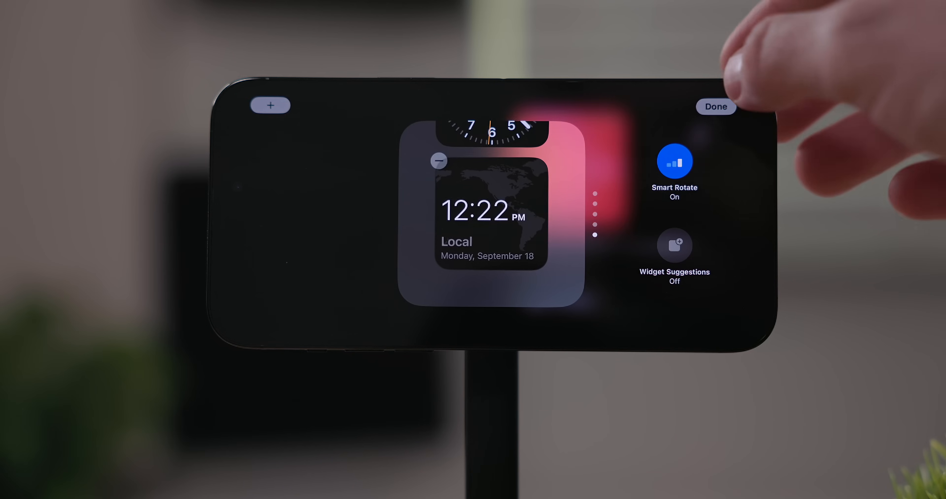
# Finish editing the stack, switch to Reminders and check off the trash reminder.
pyautogui.click(715, 106)
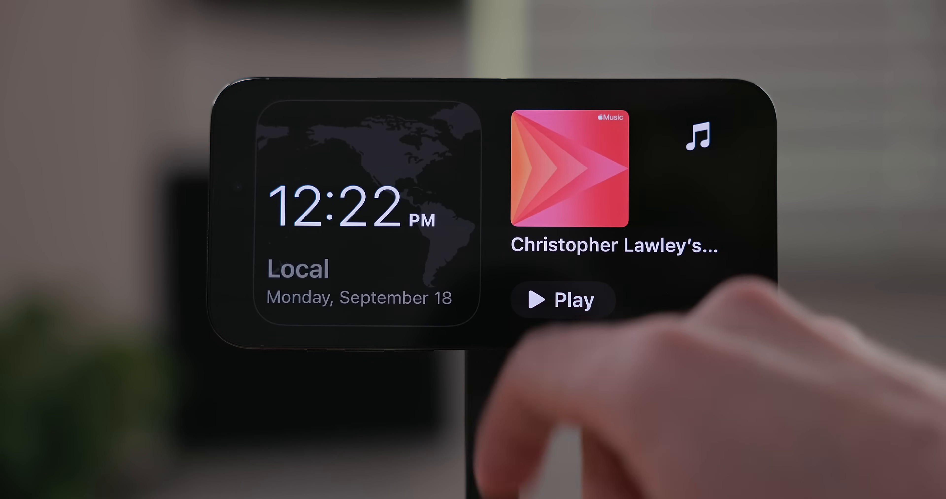
pyautogui.click(362, 211)
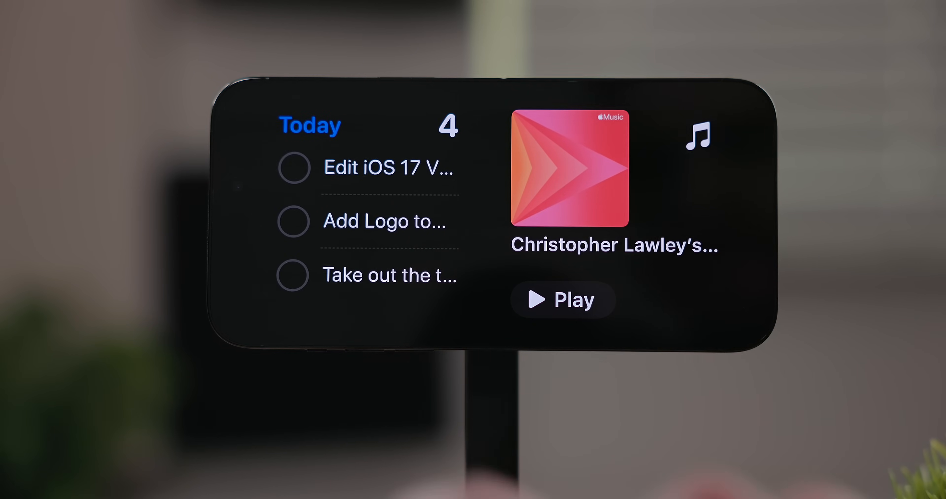
pyautogui.click(292, 274)
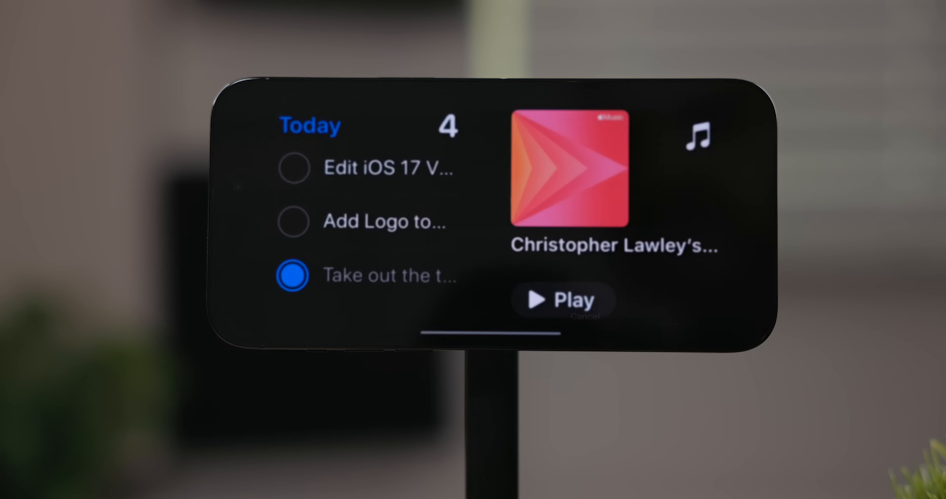
pyautogui.click(293, 275)
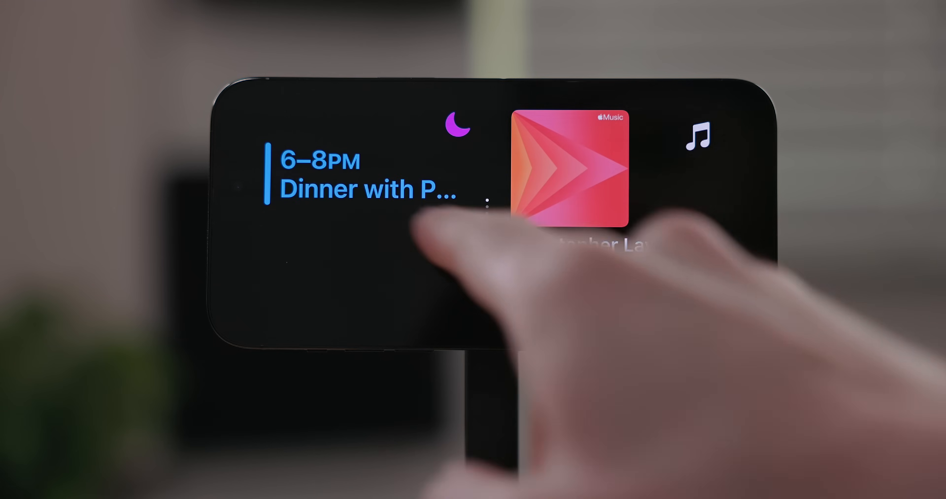
# Reopen the widget gallery for the StandBy stack.
pyautogui.click(569, 166)
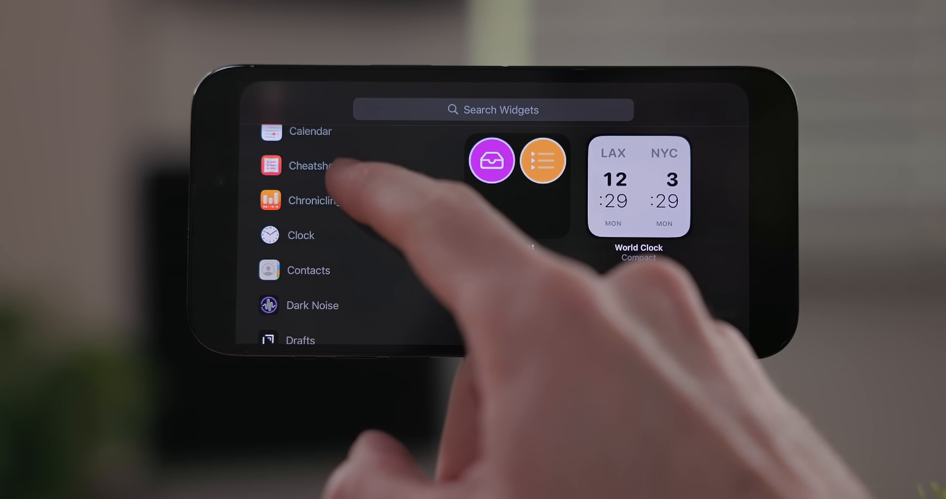
pyautogui.click(309, 166)
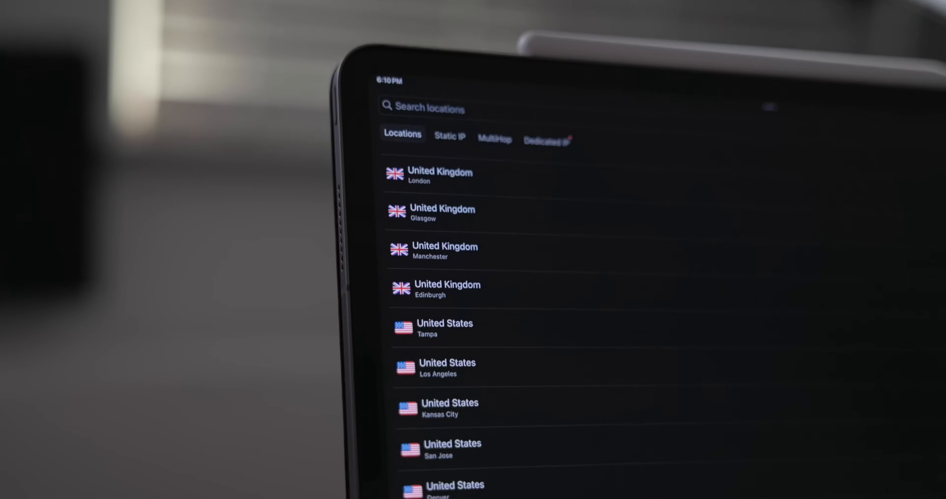
# Connect the Surfshark extension to the fastest VPN server so Hulu loads.
pyautogui.scroll(-3)
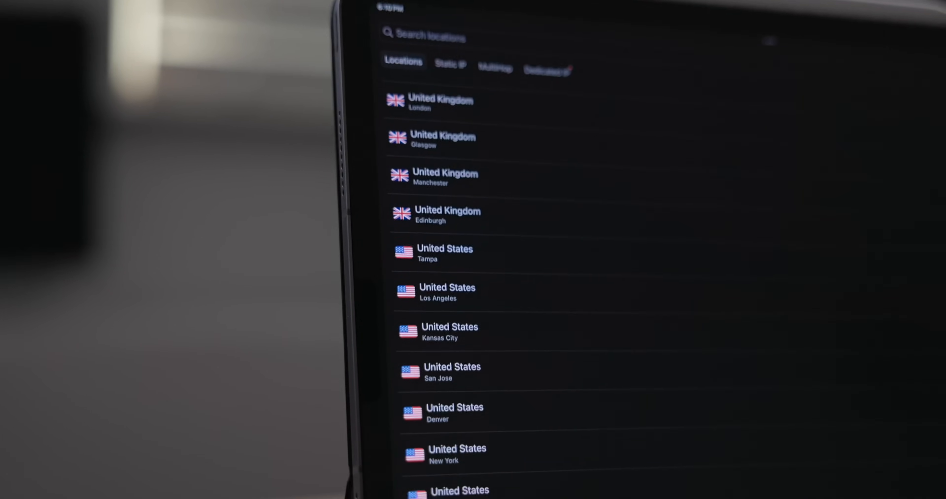
pyautogui.scroll(-3)
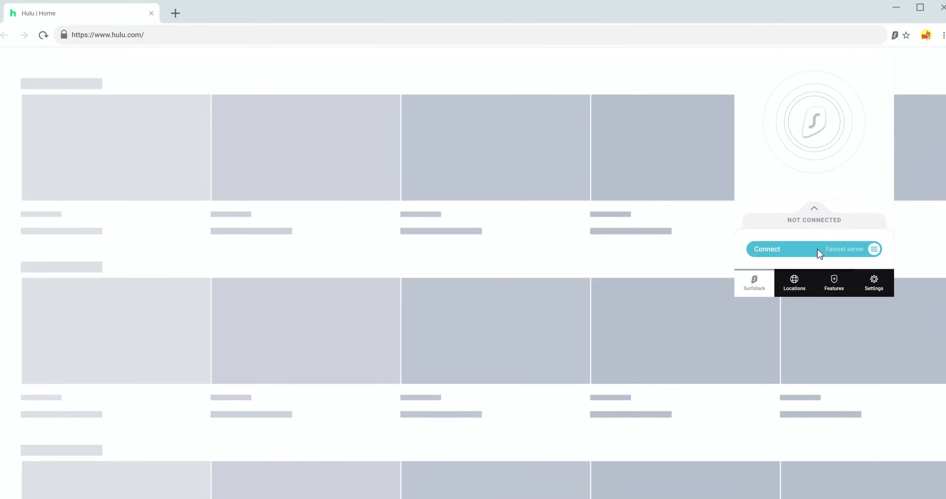
pyautogui.click(766, 248)
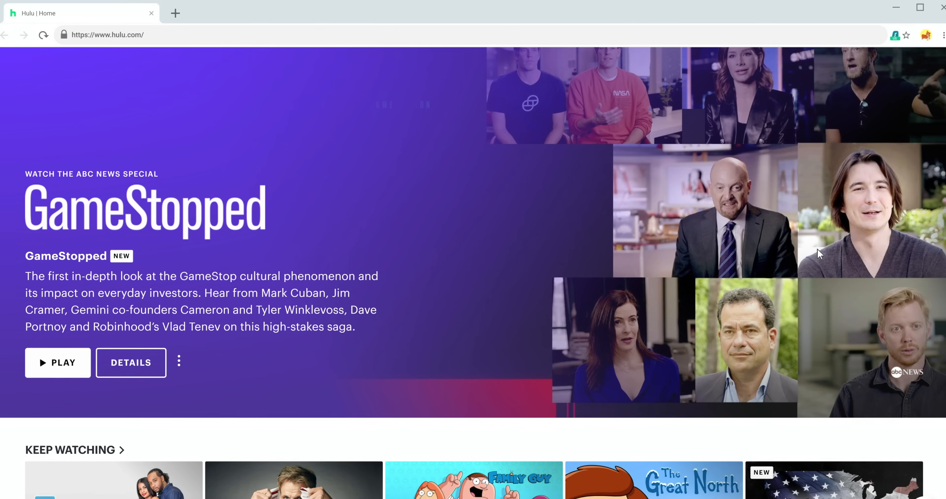
pyautogui.scroll(-3)
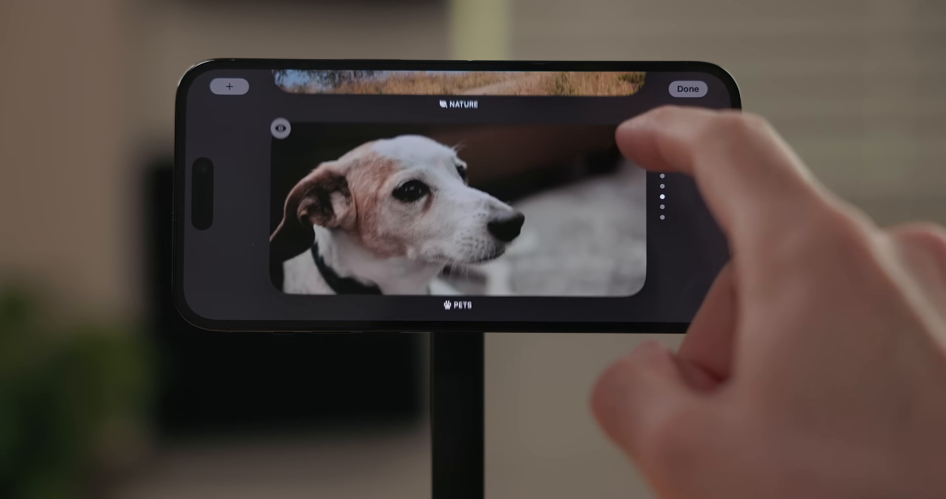
# Add one of My Albums to the StandBy photo collections.
pyautogui.scroll(-3)
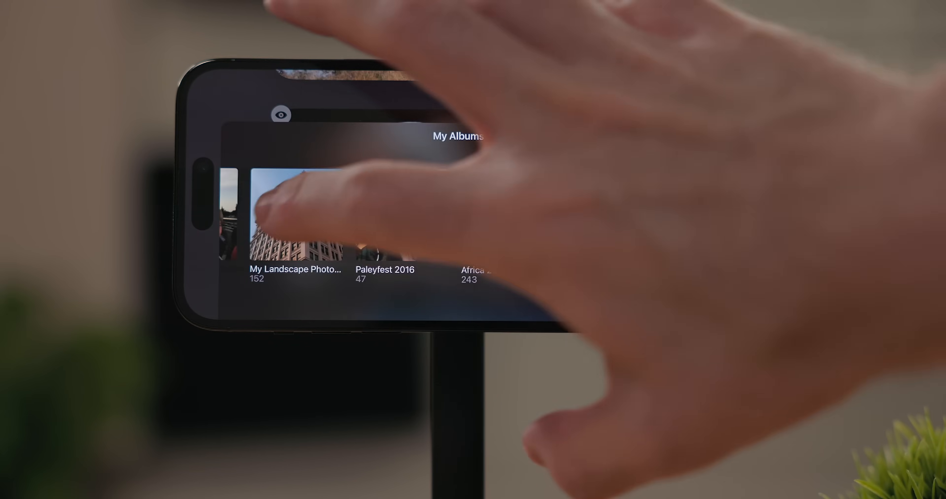
pyautogui.click(295, 214)
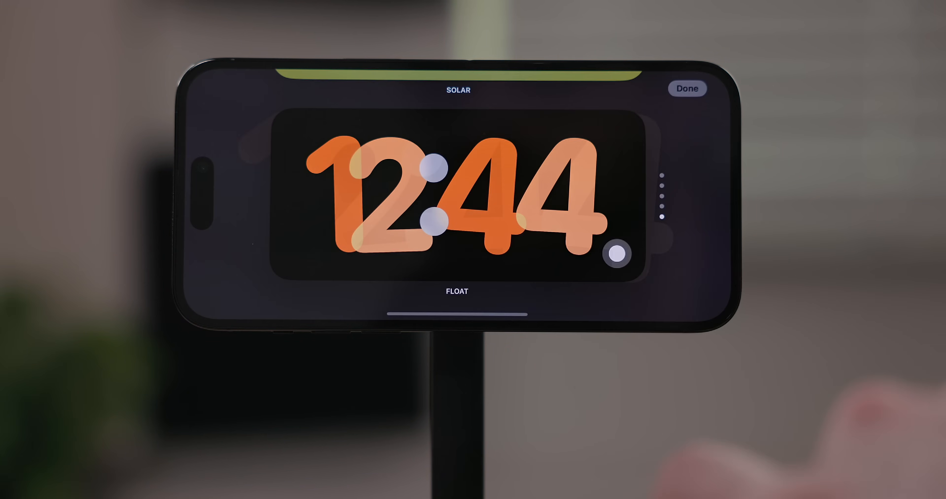
# Apply the blue and orange colour mix to the Float clock digits.
pyautogui.click(620, 253)
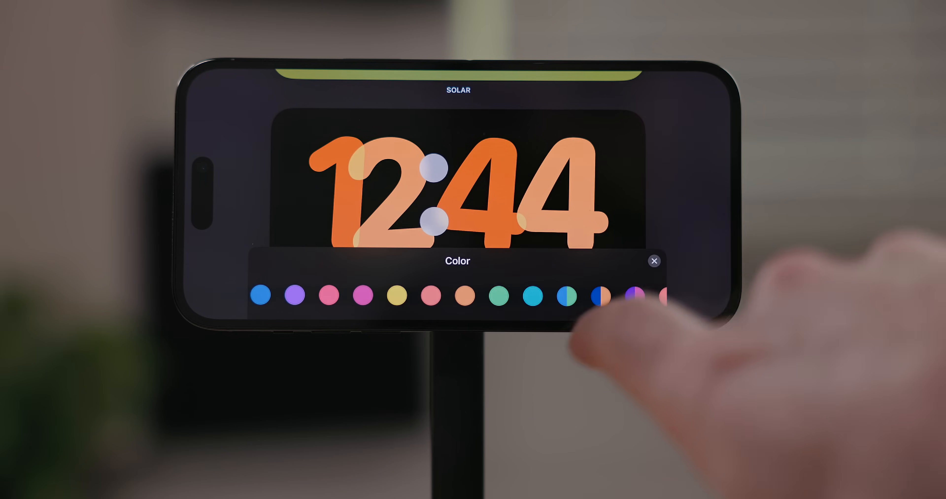
pyautogui.click(600, 295)
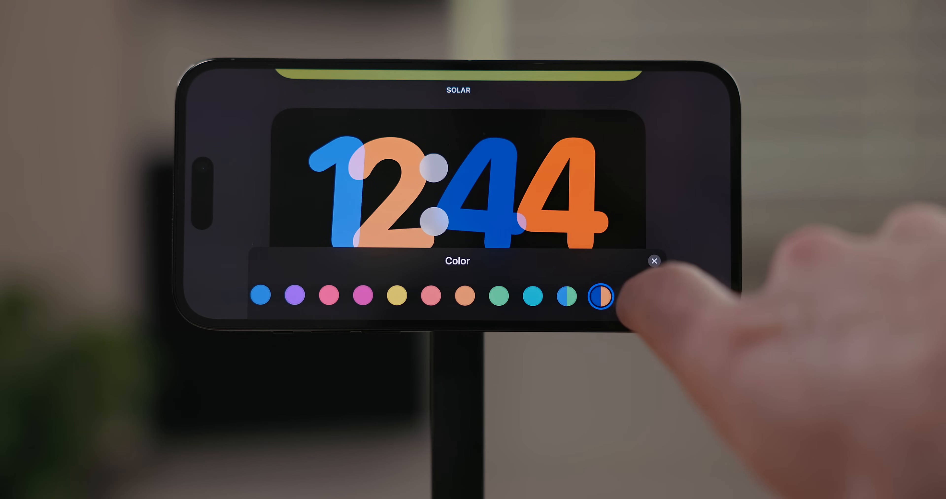
pyautogui.click(655, 261)
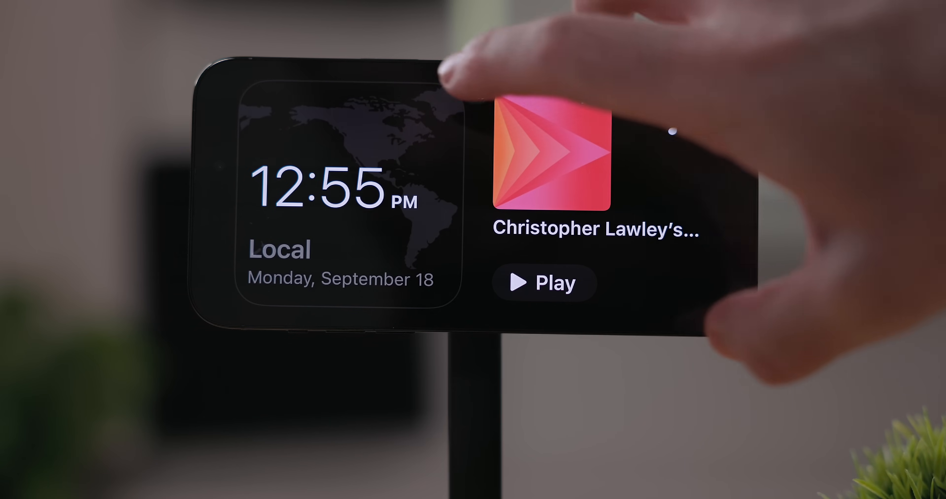
# Start podcast playback from the StandBy media widget.
pyautogui.click(543, 282)
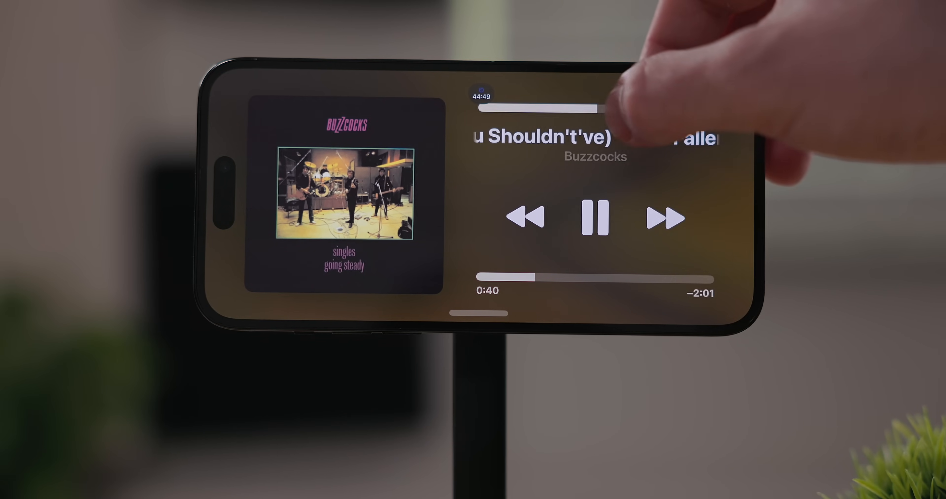
# Show the running timer full screen in StandBy in place of the now-playing track.
pyautogui.click(704, 110)
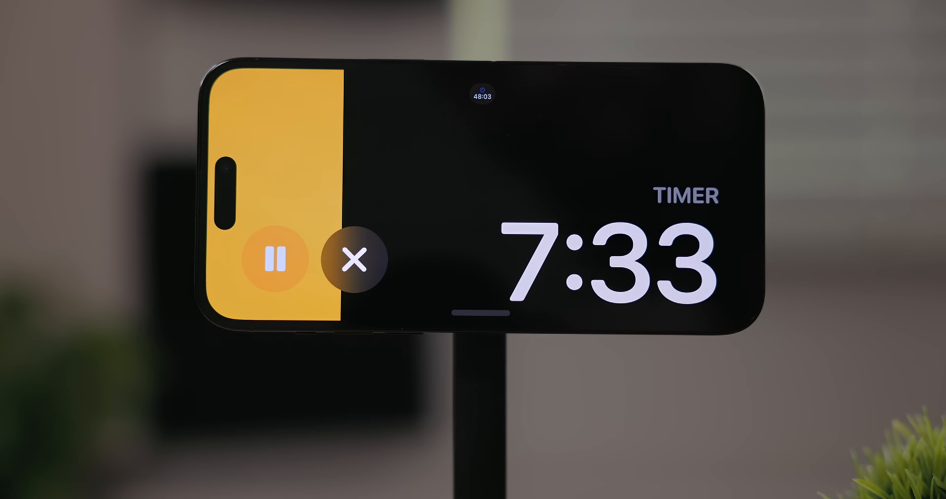
pyautogui.click(354, 261)
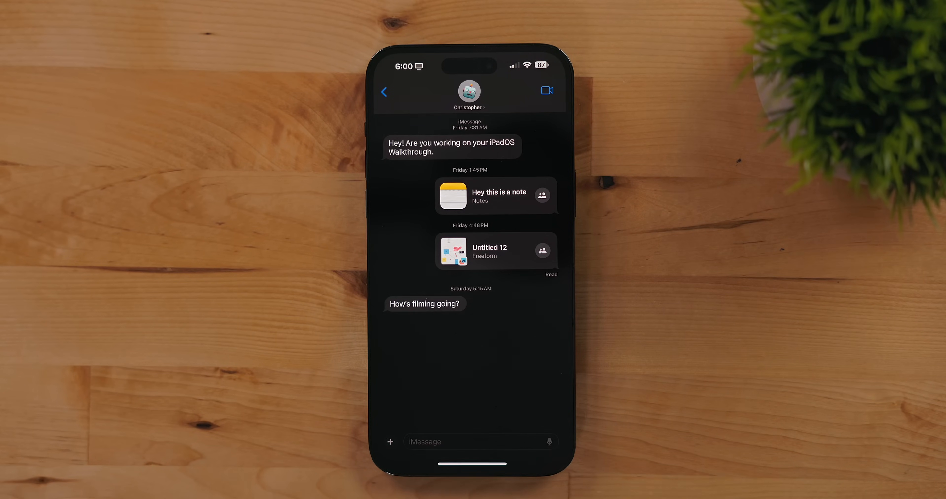
# Reveal the iMessage apps menu with Camera, Photos, Stickers and scroll through it.
pyautogui.click(390, 440)
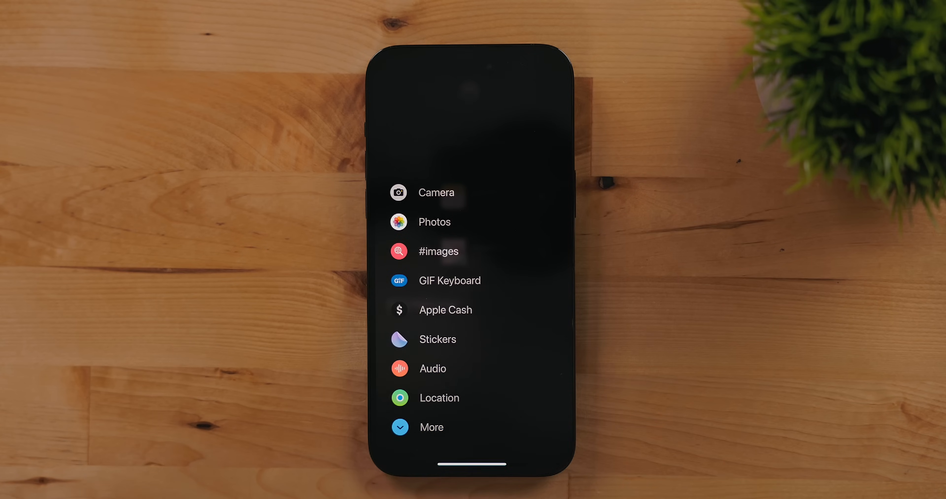
pyautogui.scroll(-3)
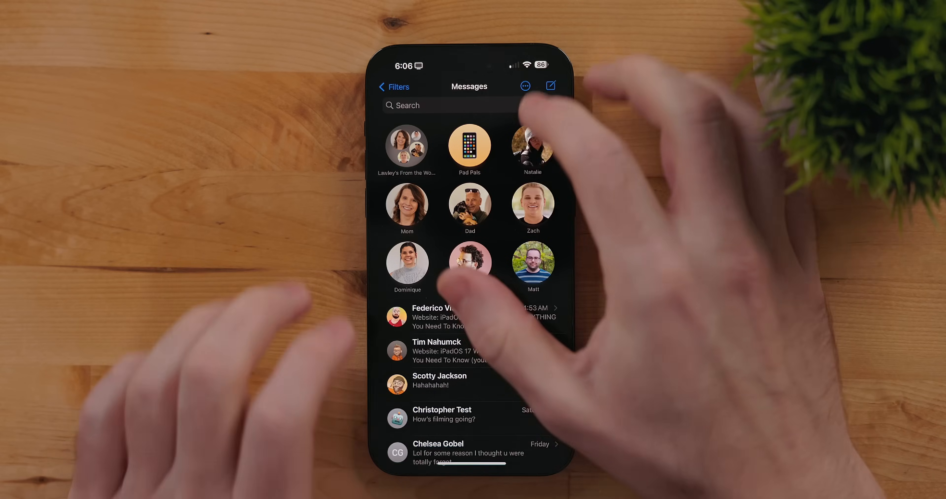
# Search Messages for 'Pizza' to find the iPadOS walkthrough conversation.
pyautogui.write('P')
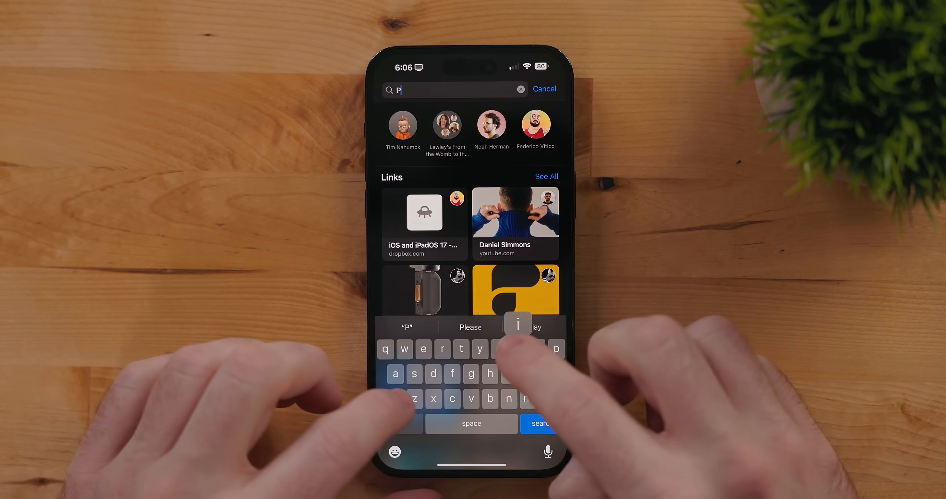
pyautogui.write('izza')
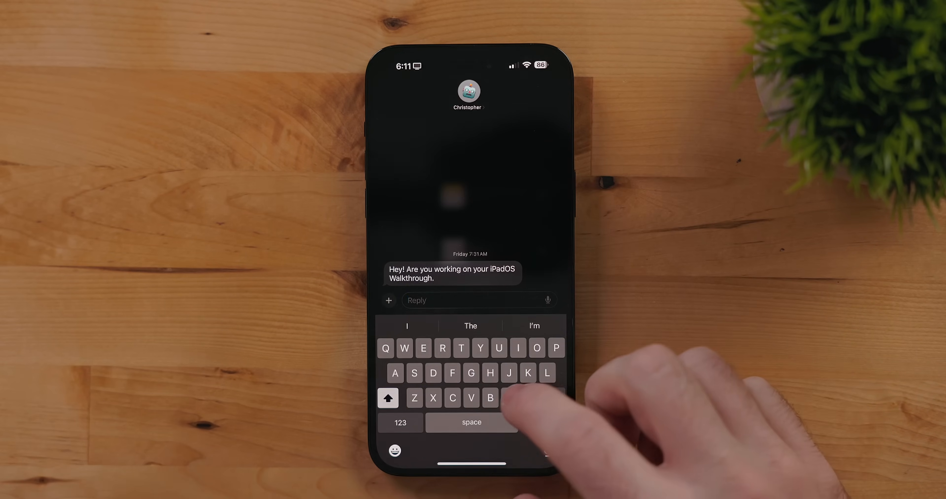
# Send the threaded reply 'Nope, all finished' to Christopher's walkthrough question.
pyautogui.write('Nope')
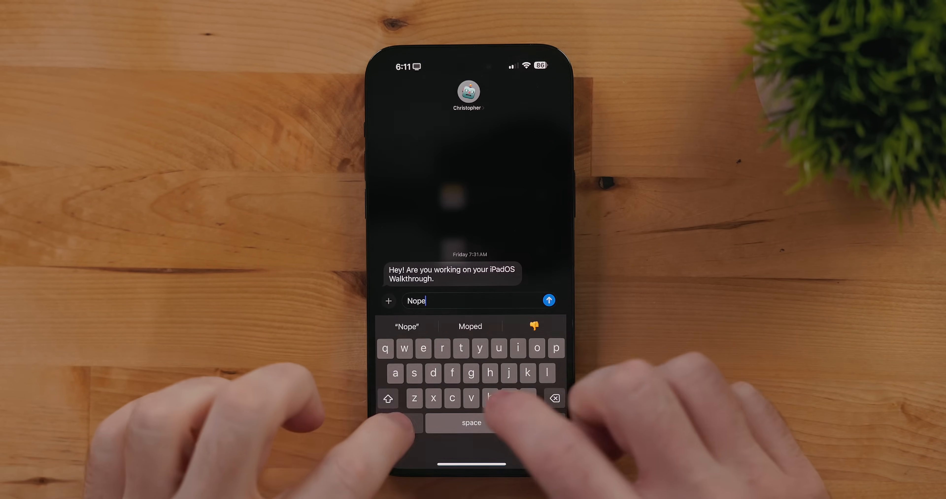
pyautogui.write(', all')
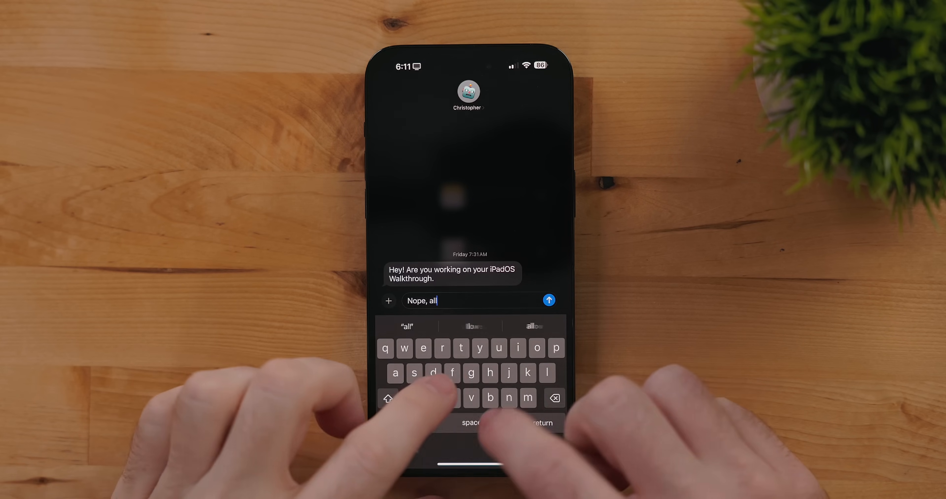
pyautogui.click(548, 300)
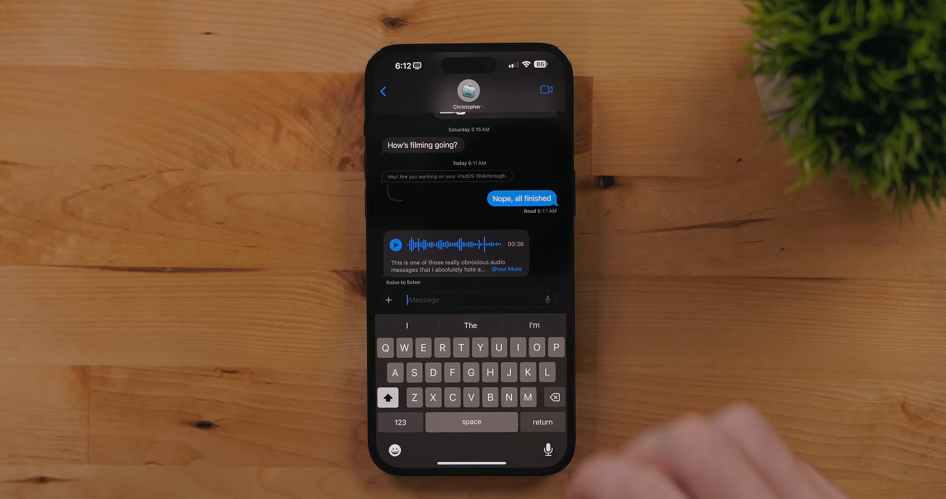
# Play the received audio message and view its transcript.
pyautogui.click(395, 244)
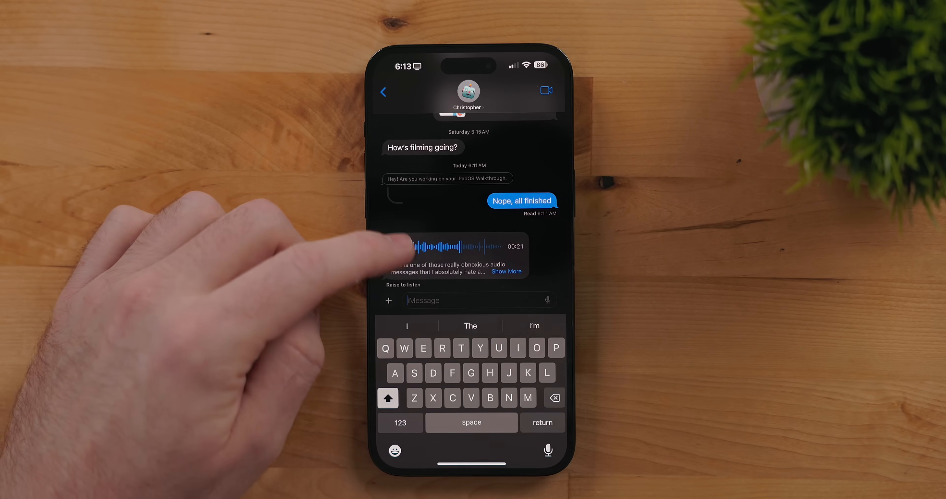
pyautogui.click(419, 247)
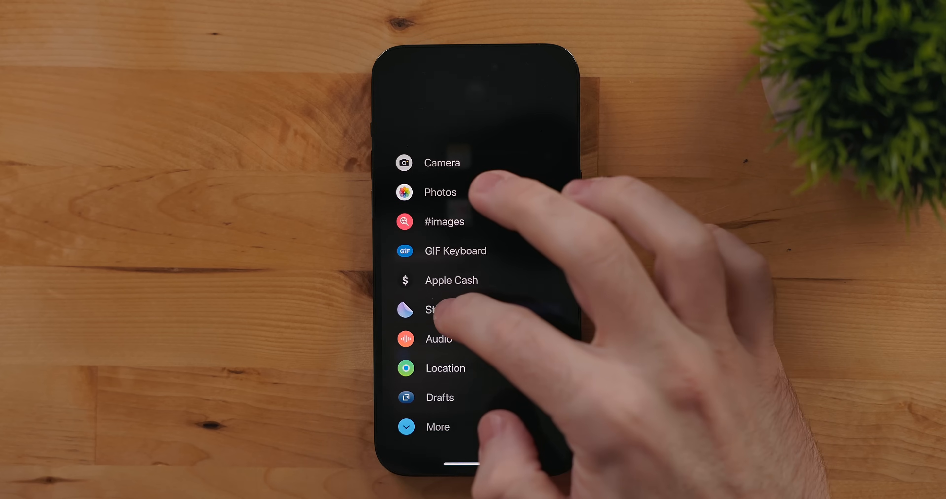
# Create a sticker from the Animals photo of the dog wearing bunny ears.
pyautogui.click(432, 309)
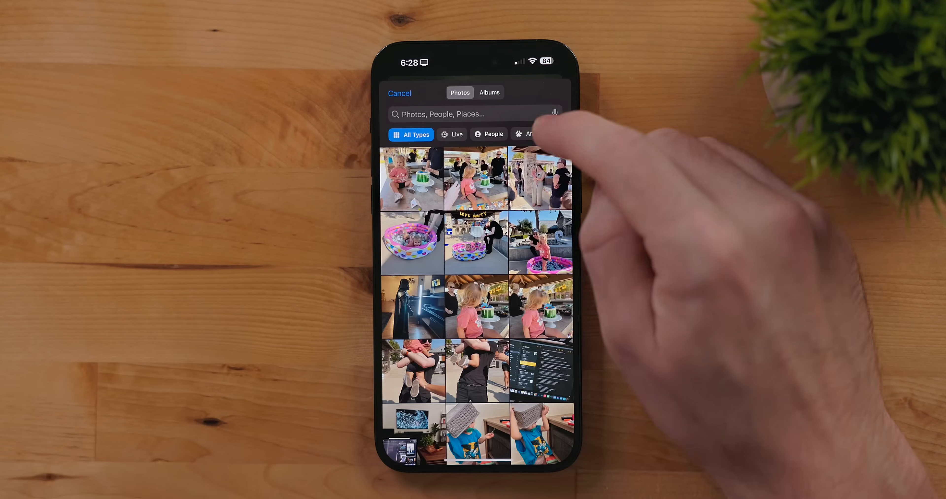
pyautogui.click(530, 134)
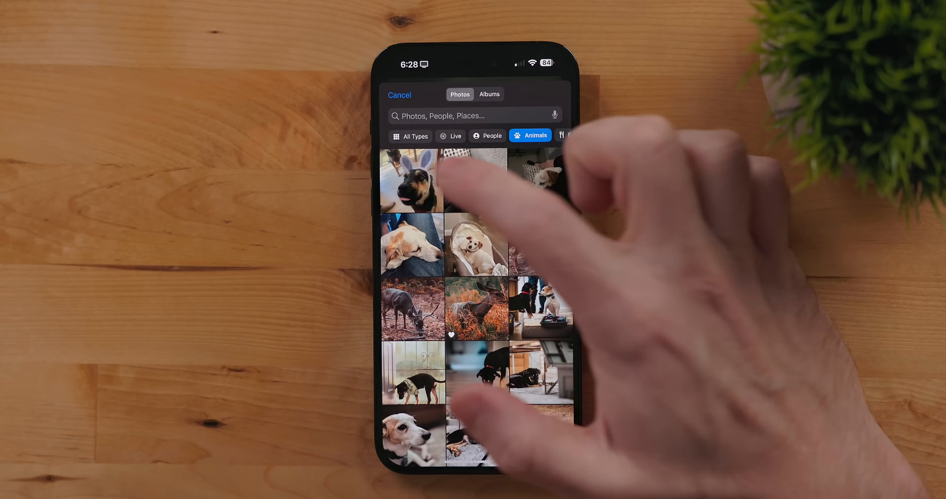
pyautogui.click(412, 184)
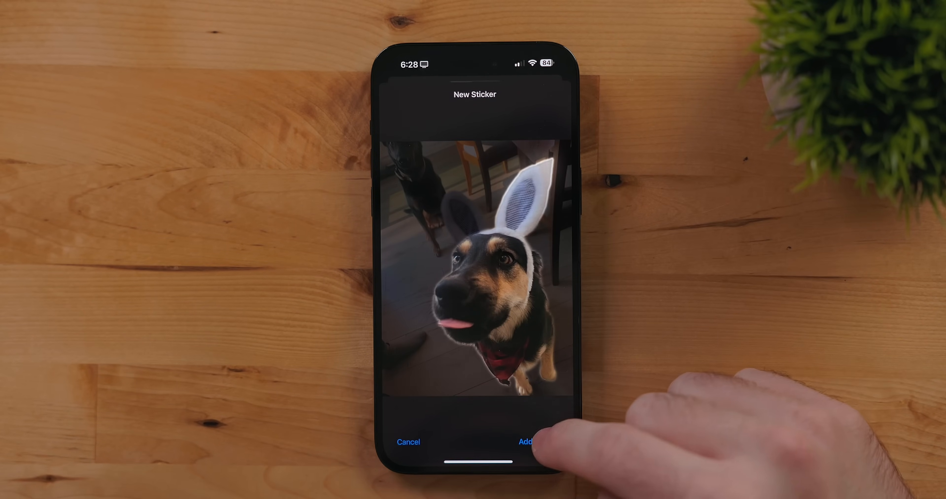
pyautogui.click(526, 442)
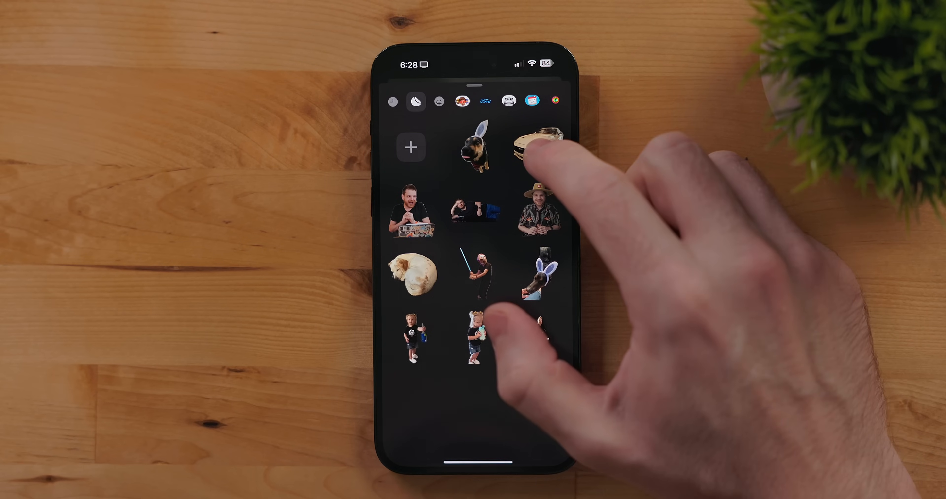
# Try the Comic effect on the car sticker, then settle on Shiny and finish.
pyautogui.click(538, 142)
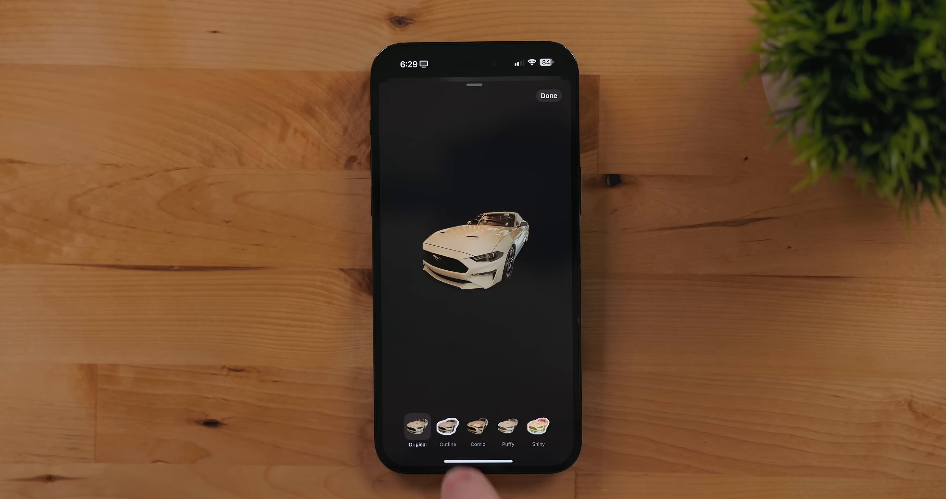
pyautogui.click(477, 423)
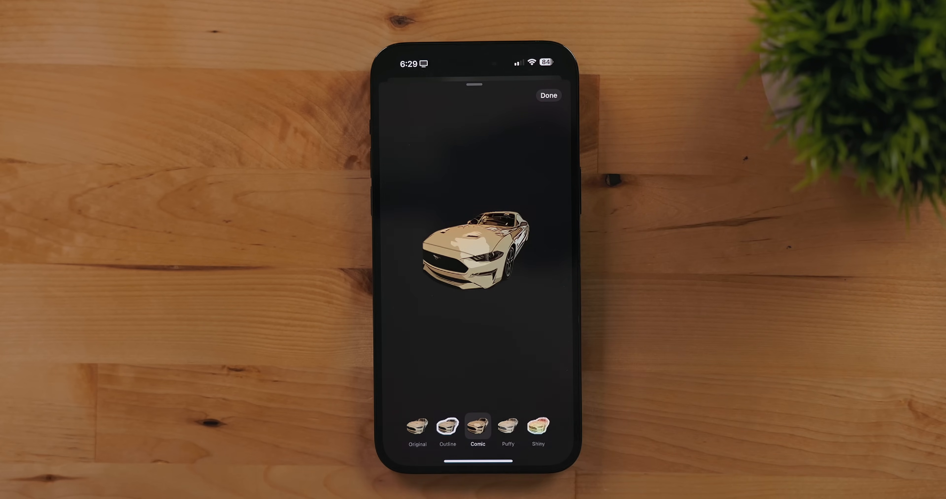
pyautogui.click(538, 424)
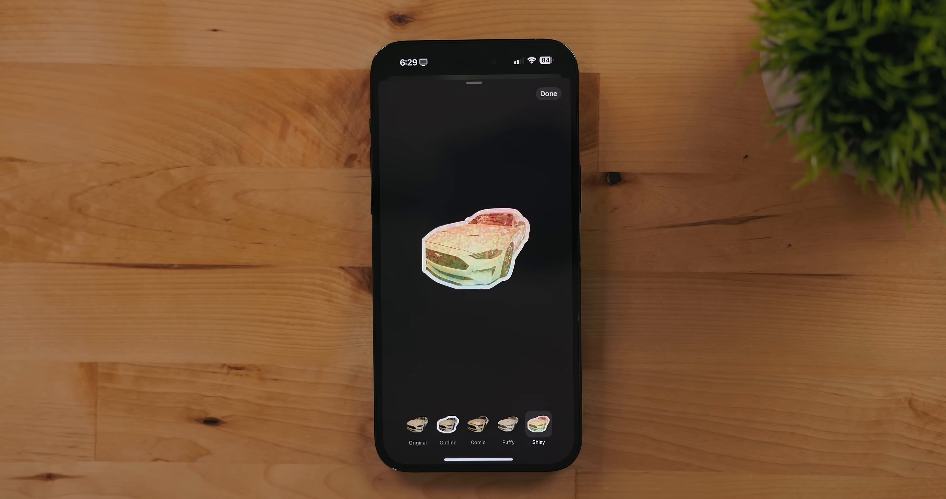
pyautogui.click(546, 94)
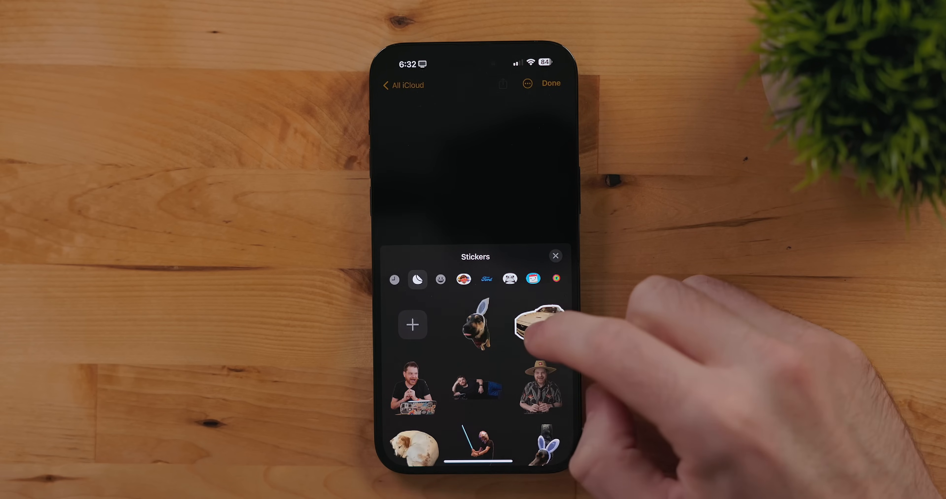
# Insert the car sticker from the Stickers drawer into the iCloud note.
pyautogui.click(538, 324)
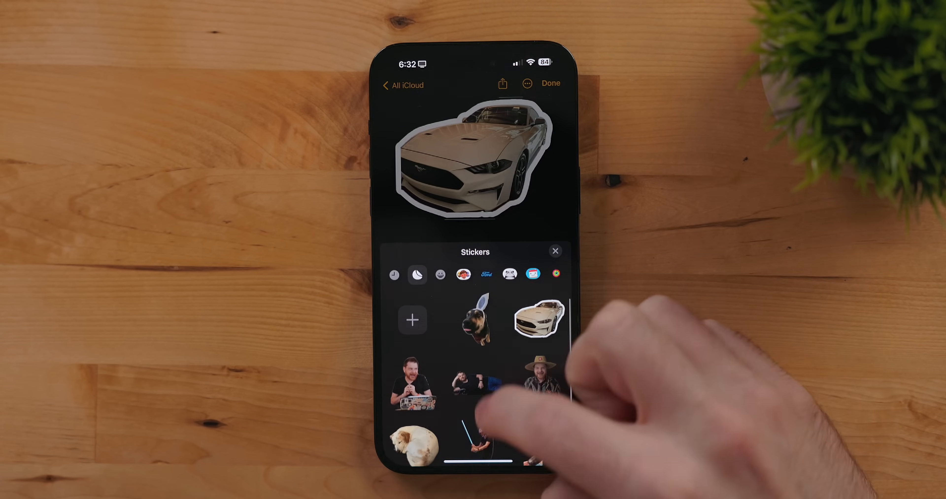
pyautogui.click(555, 251)
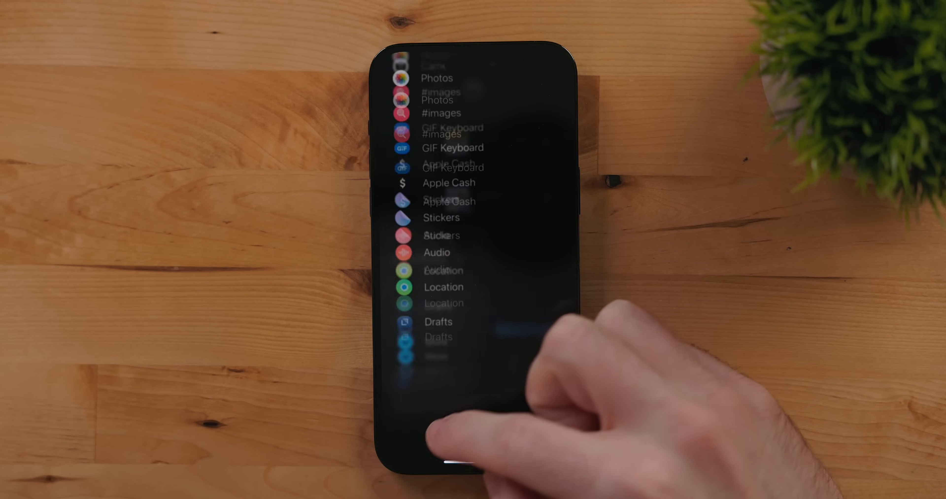
# Add a Check In from the apps list and bring up its settings for editing.
pyautogui.scroll(-3)
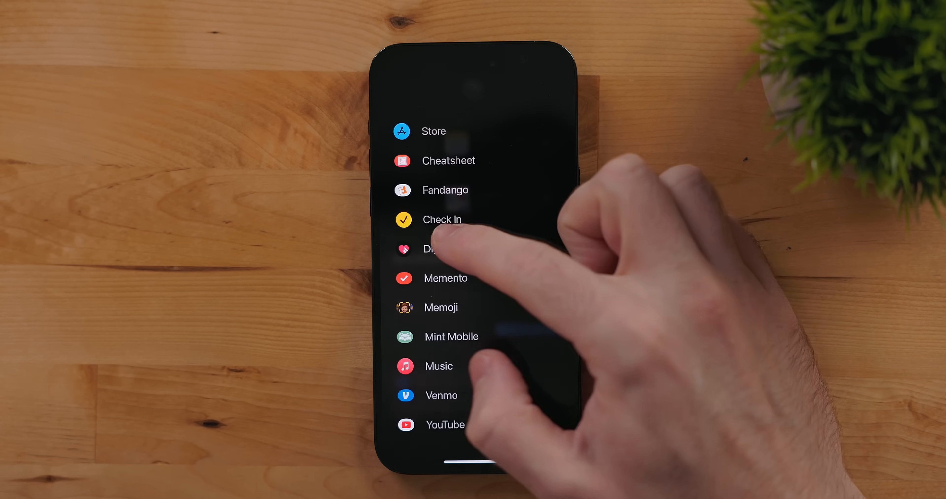
pyautogui.click(440, 219)
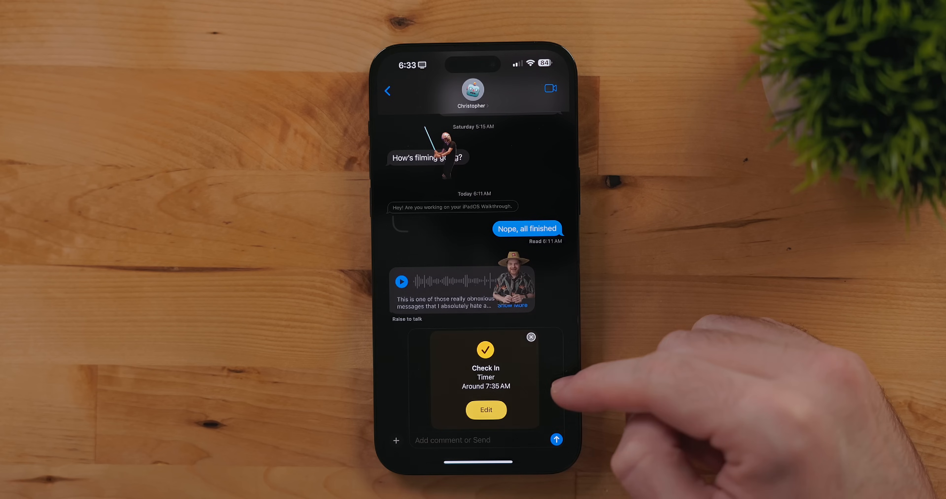
pyautogui.click(486, 410)
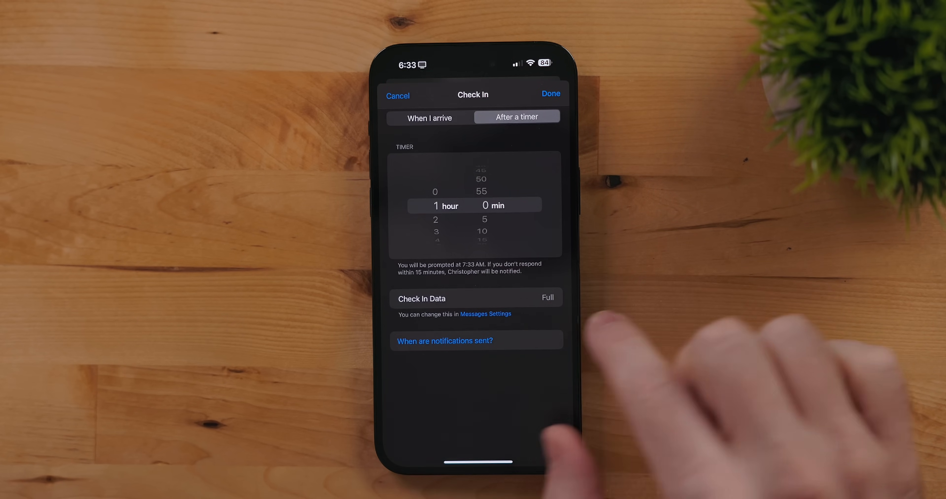
# Toggle When I arrive, switch back to a timer around 7:35 AM, and send to Christopher.
pyautogui.click(428, 117)
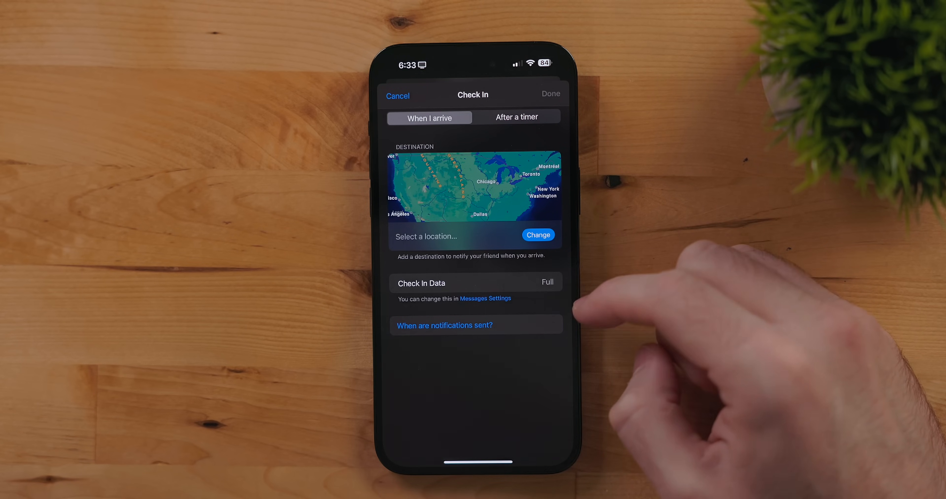
pyautogui.click(517, 116)
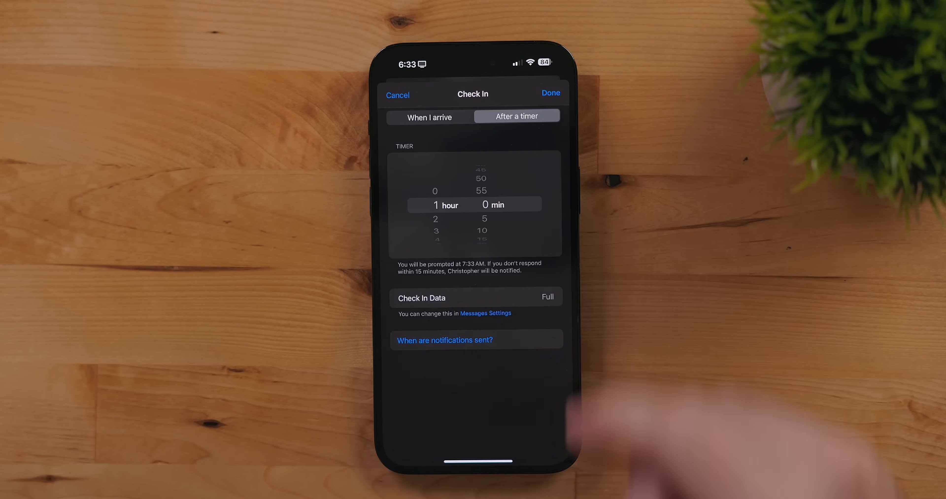
pyautogui.click(550, 92)
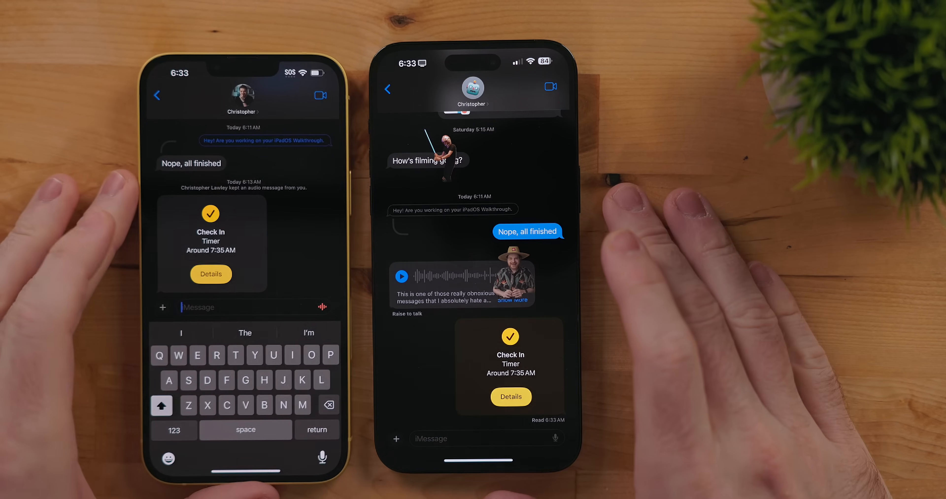
pyautogui.click(210, 274)
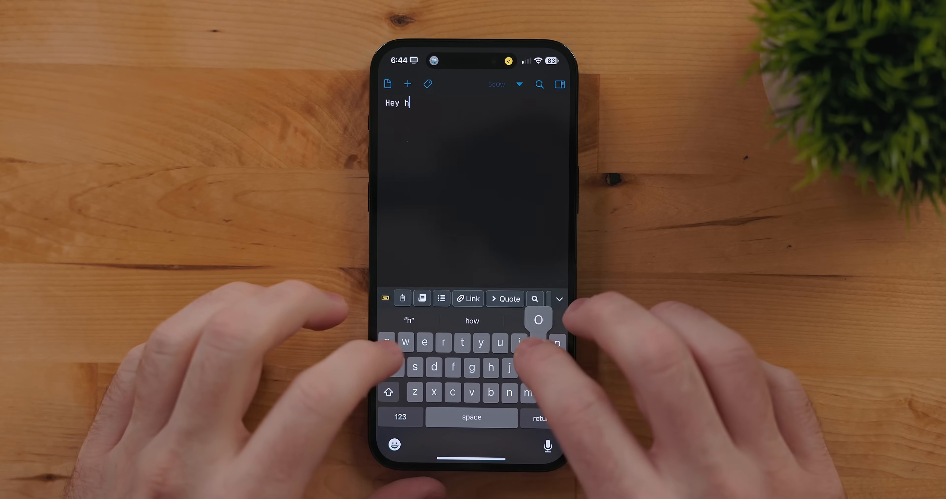
# Write 'Hey how are you doing today! This is a much better autocorrect', accepting suggestions.
pyautogui.write('ow are you')
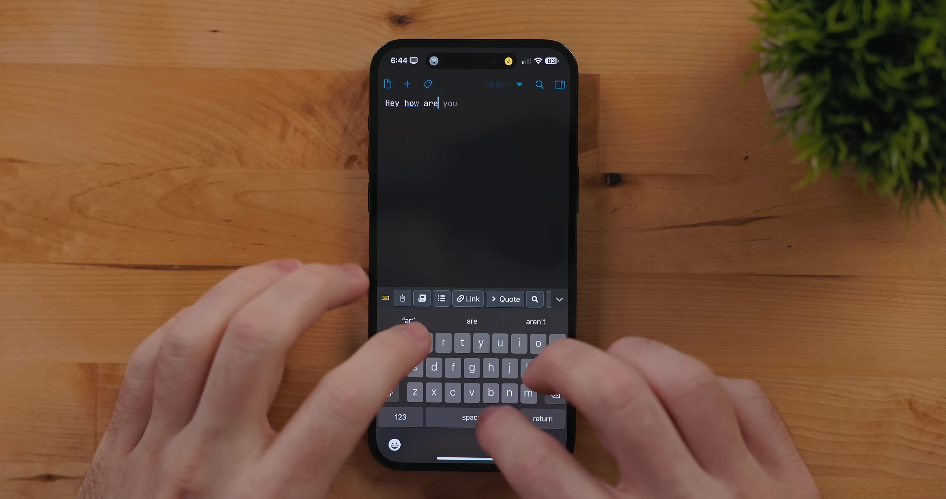
pyautogui.click(471, 418)
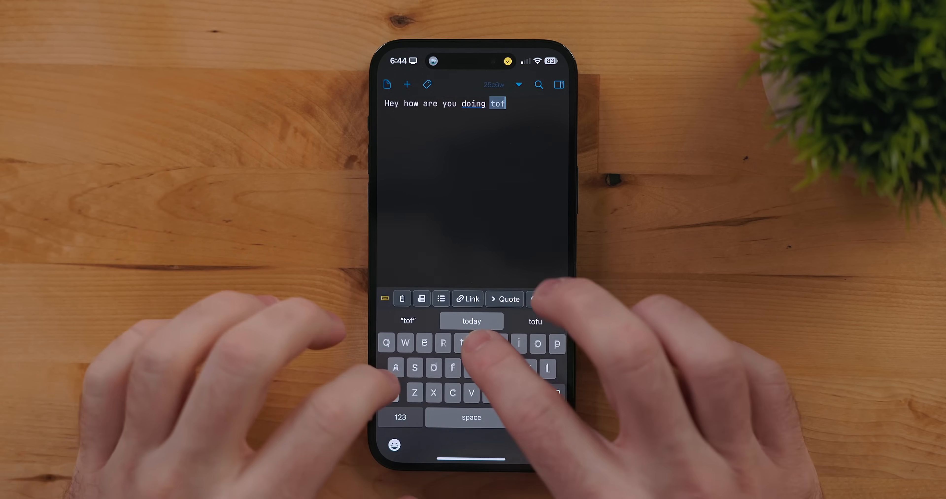
pyautogui.write('today! This is a much better autocorrect')
pyautogui.write('What are you')
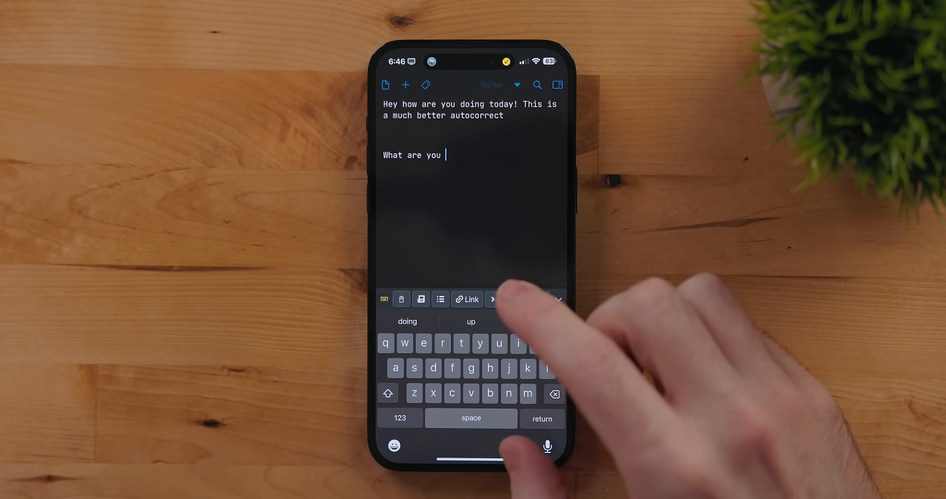
pyautogui.write('o')
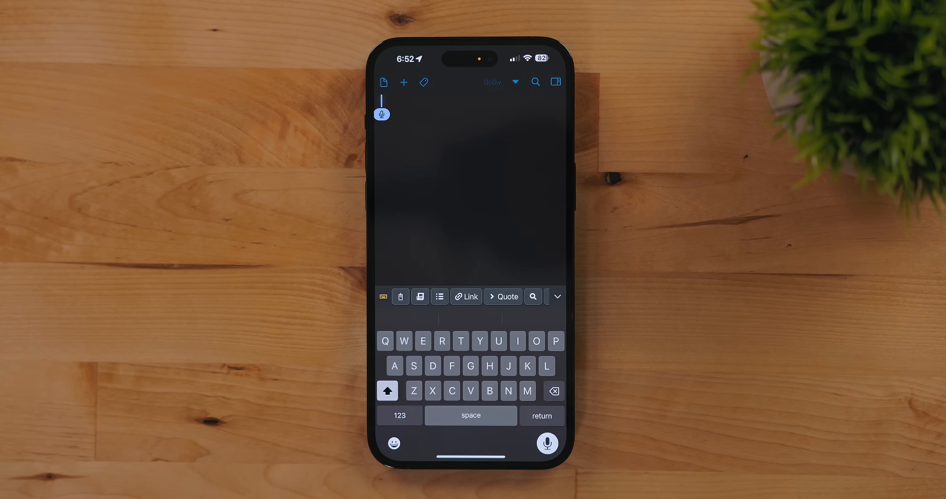
# Dictate a paragraph about summer weirdness but dictation now being smooth and very accurate.
pyautogui.write("Hey, I am using the new dictation mode here and it's really fast and accurate.")
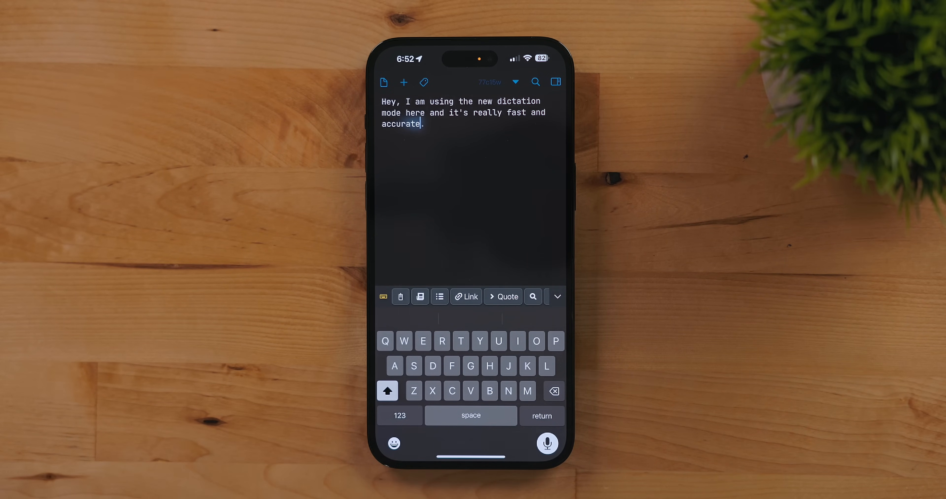
pyautogui.write('I had some weirdness happen with')
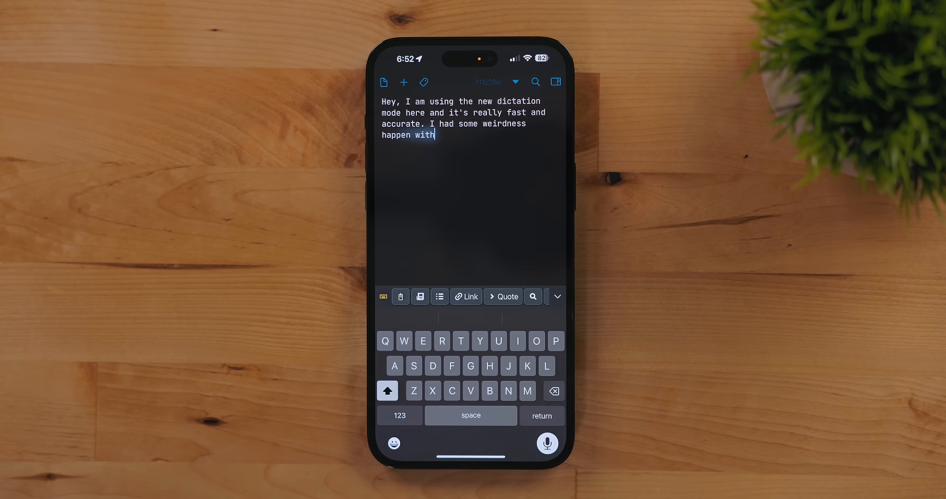
pyautogui.write('it over the summer, but for')
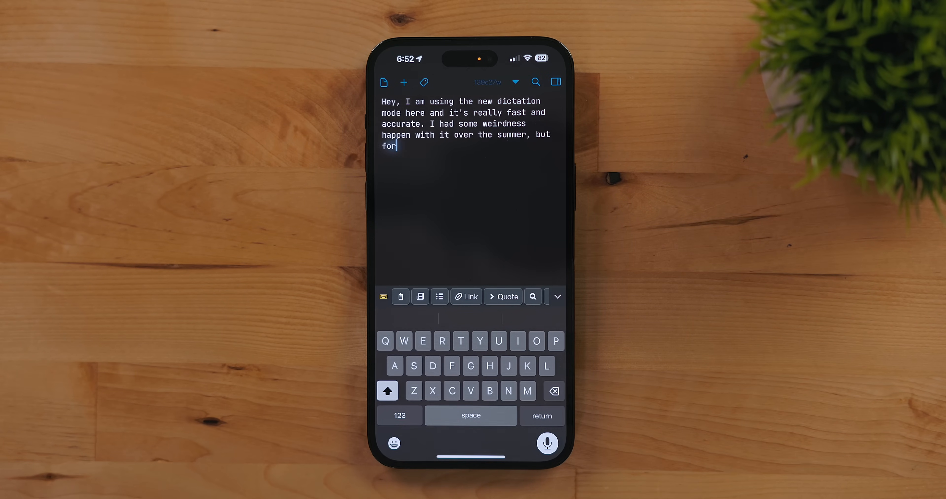
pyautogui.write('the most part, it seems to be really smooth')
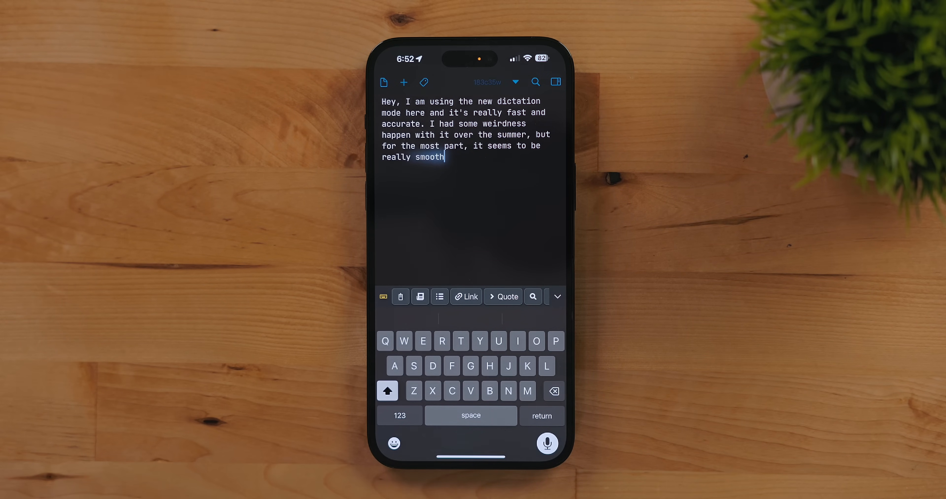
pyautogui.write('now and very accurate.')
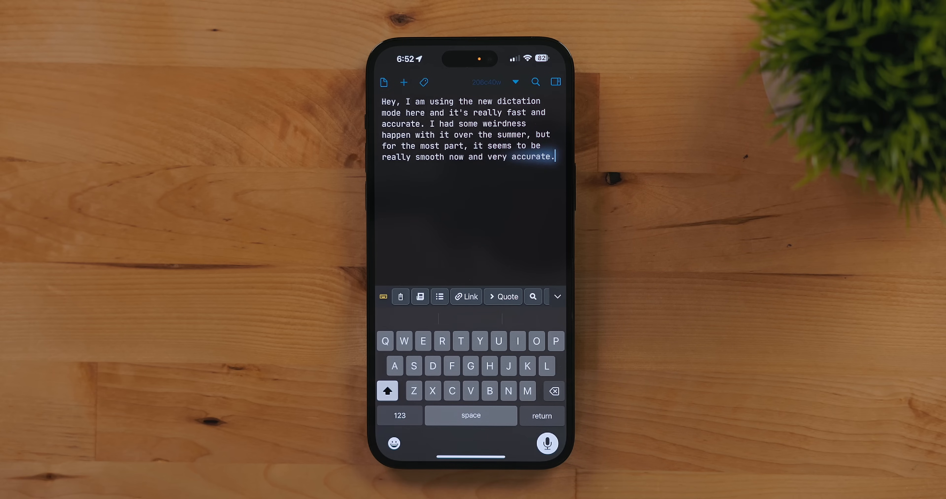
pyautogui.write("In fact, I've been able to dictate")
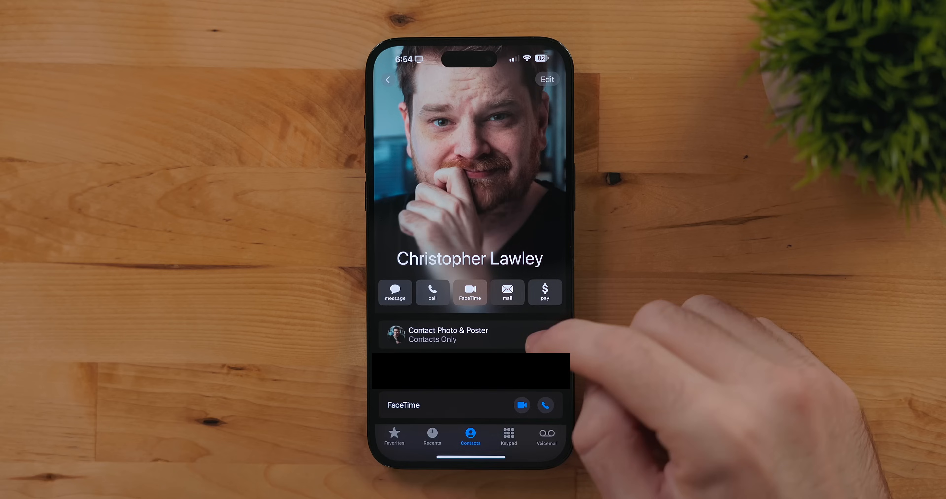
# Begin a new contact poster built from a photo via Contact Photo & Poster.
pyautogui.click(448, 334)
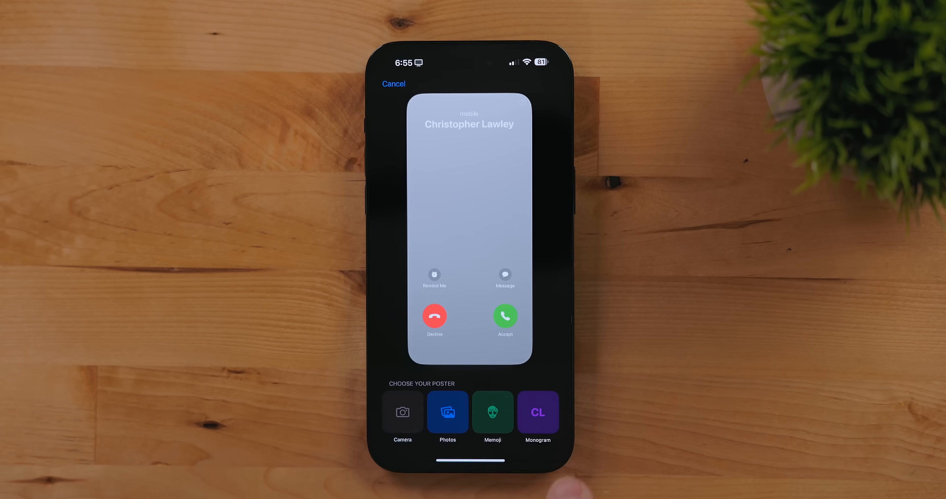
pyautogui.click(446, 413)
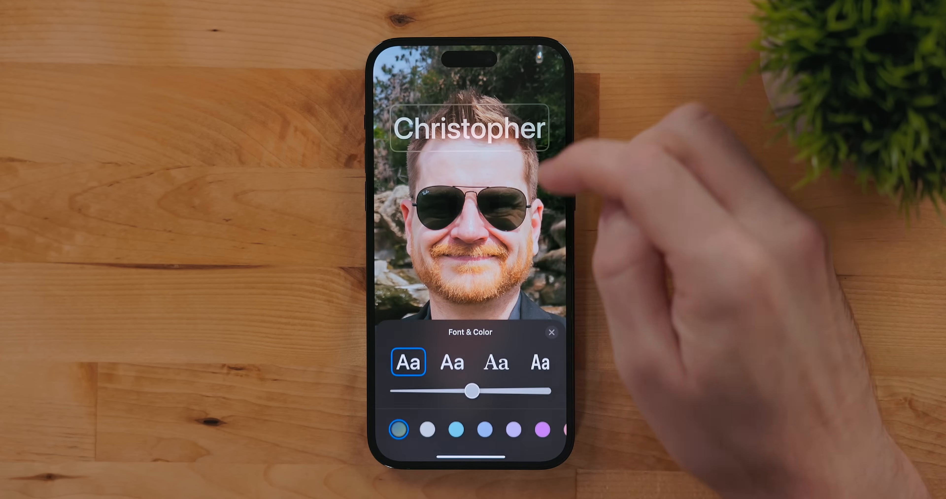
# Style the poster name with a serif font and light blue tint, then confirm.
pyautogui.click(495, 361)
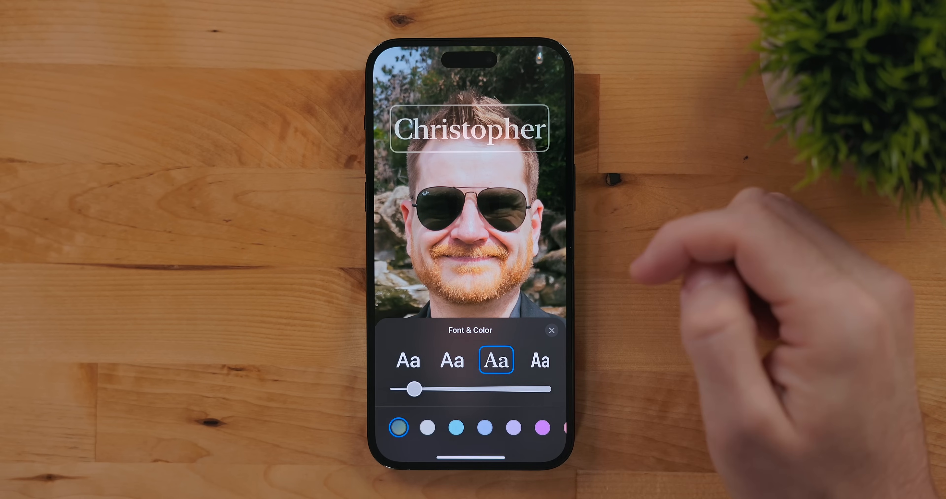
pyautogui.click(484, 402)
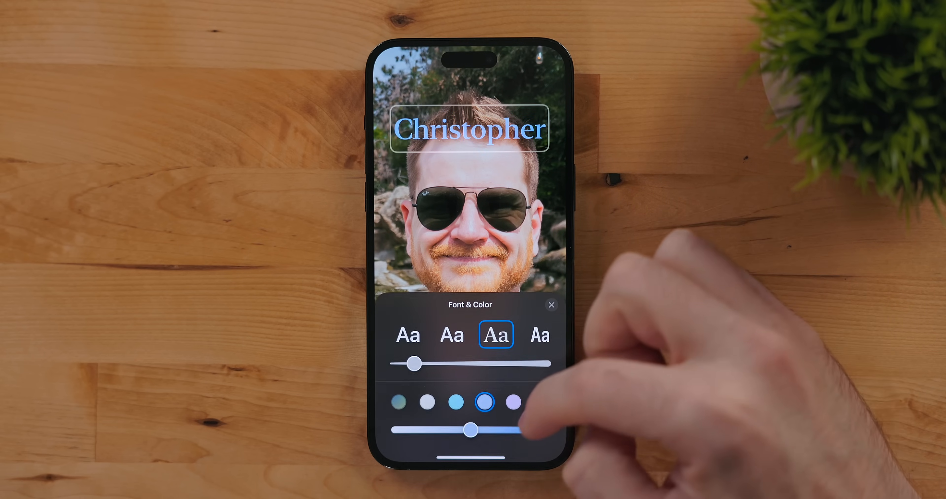
pyautogui.click(550, 305)
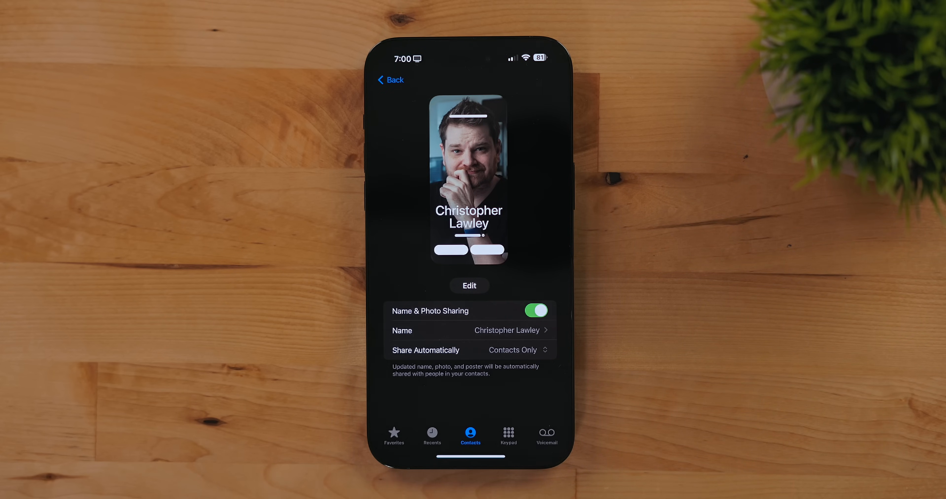
# Start a FaceTime video call to the contact, which goes unanswered.
pyautogui.click(515, 349)
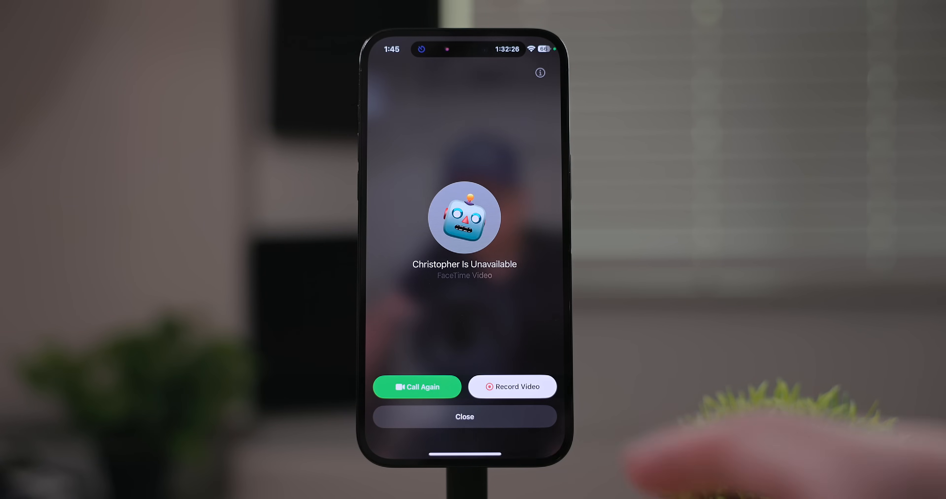
# Record a video message for Christopher from the Unavailable screen.
pyautogui.click(511, 387)
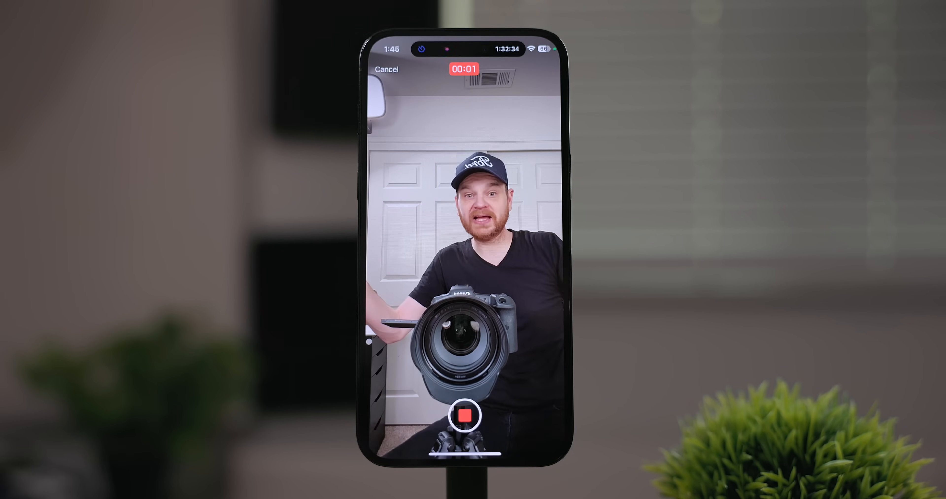
pyautogui.click(465, 416)
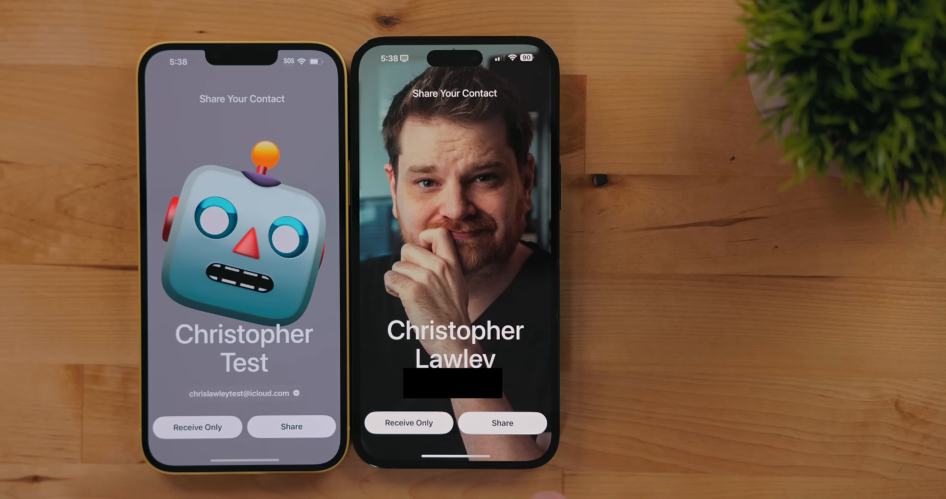
# Share your contact card with the nearby iPhone via NameDrop.
pyautogui.click(292, 426)
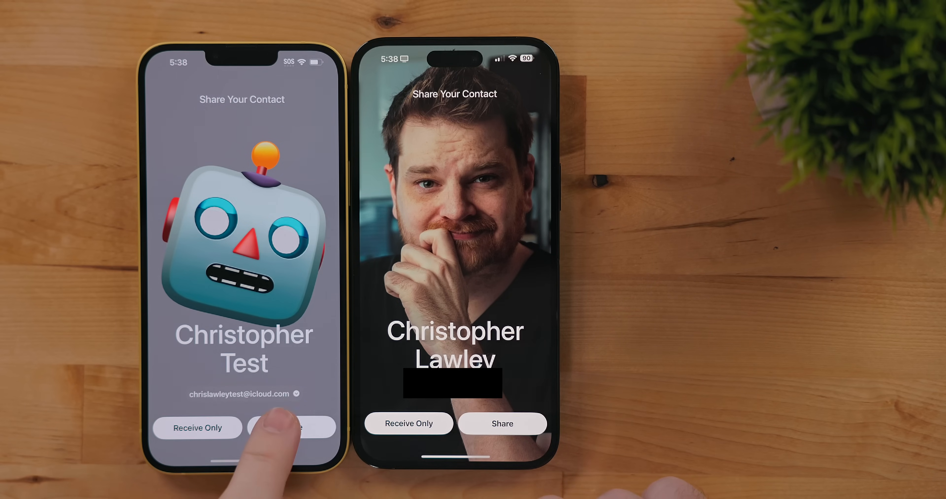
pyautogui.click(291, 427)
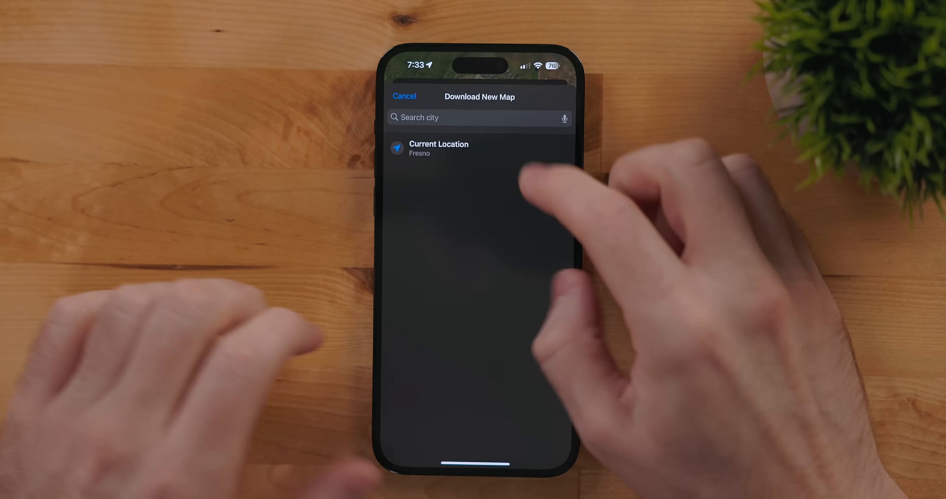
# Download the Yosemite National Park offline map, then open Lower Yosemite Fall Trailhead.
pyautogui.write('Yo')
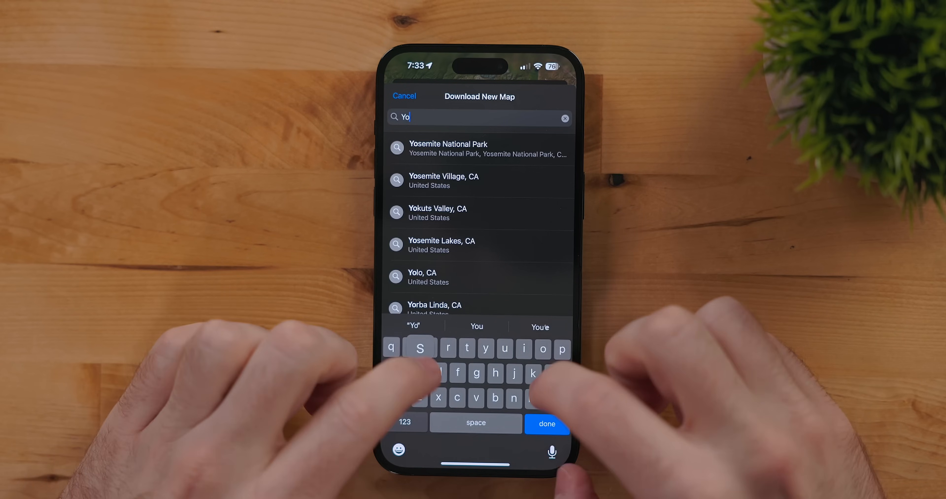
pyautogui.write('s')
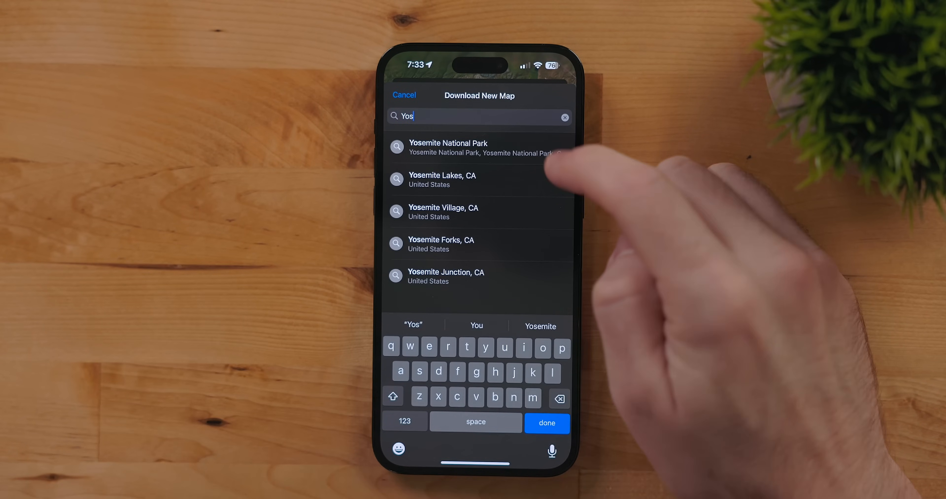
pyautogui.click(476, 147)
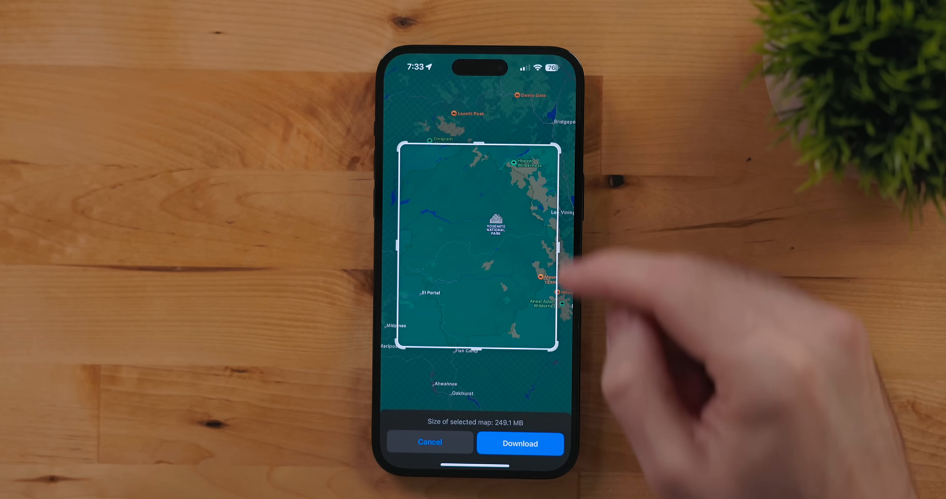
pyautogui.click(520, 443)
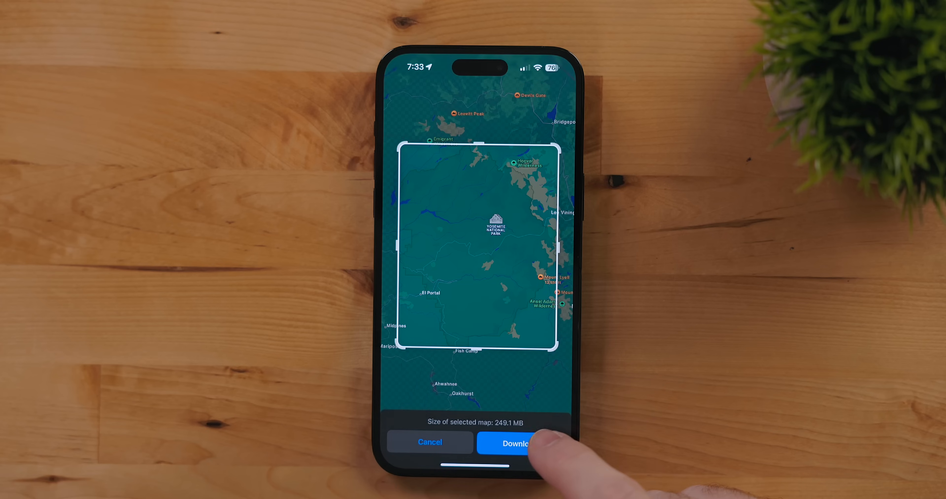
pyautogui.click(514, 442)
pyautogui.write('Lower')
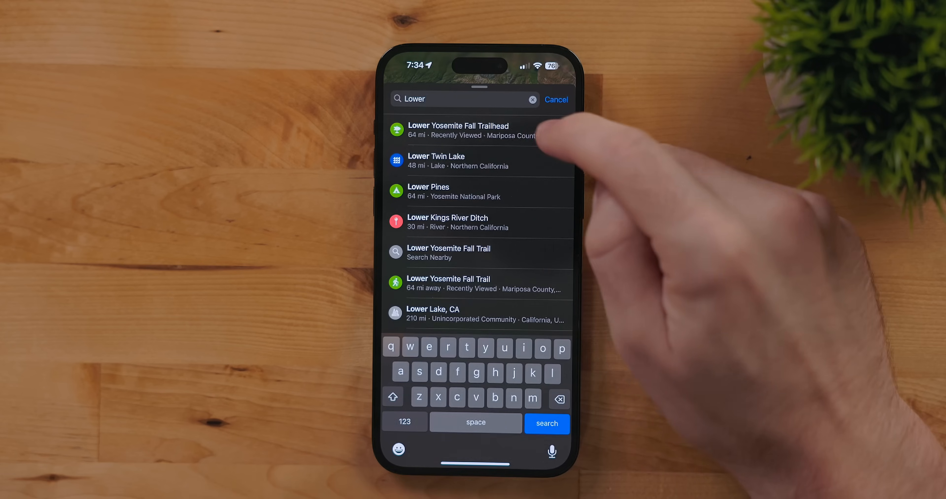
pyautogui.click(458, 129)
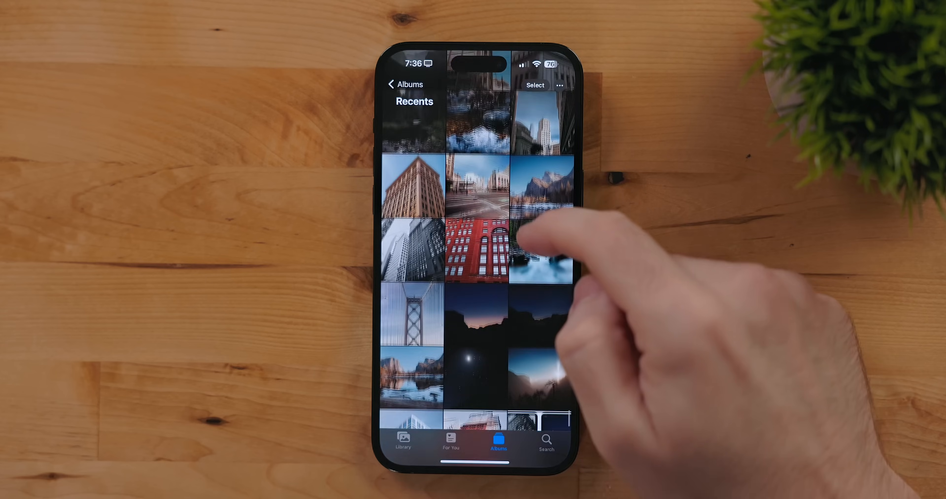
# Swipe up on the burger-and-fries photo and look up the food shown.
pyautogui.scroll(-3)
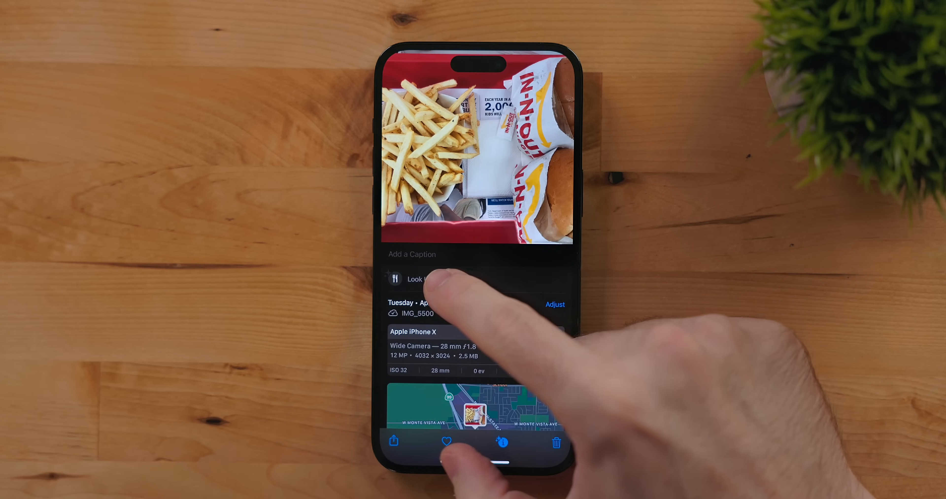
pyautogui.click(417, 279)
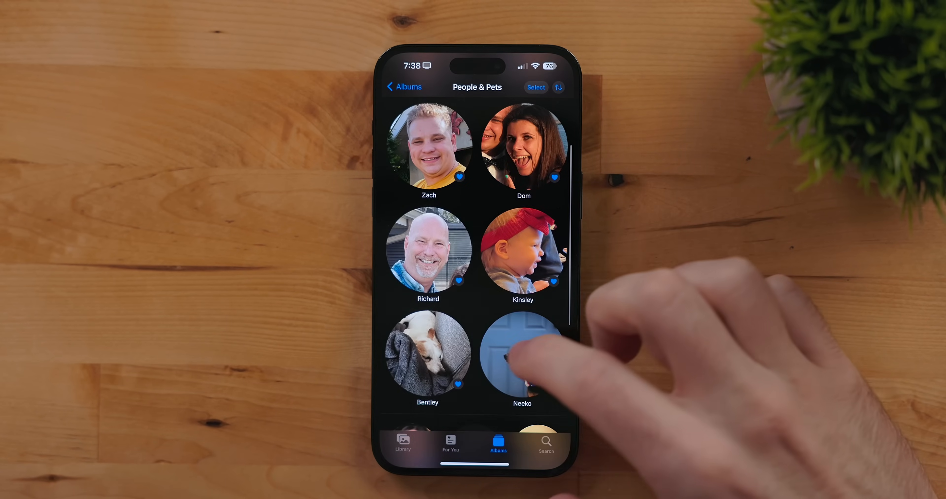
# Open Bentley the dog's collection in People & Pets and scroll through it.
pyautogui.click(427, 354)
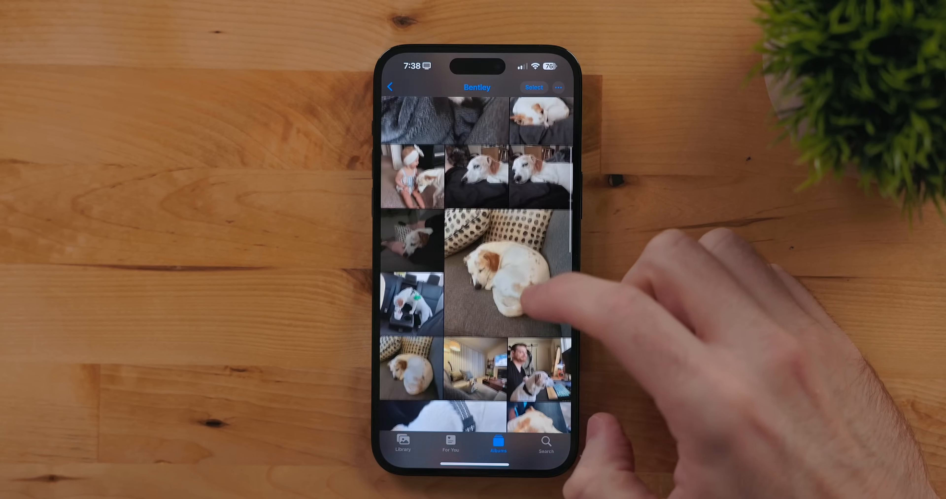
pyautogui.scroll(-3)
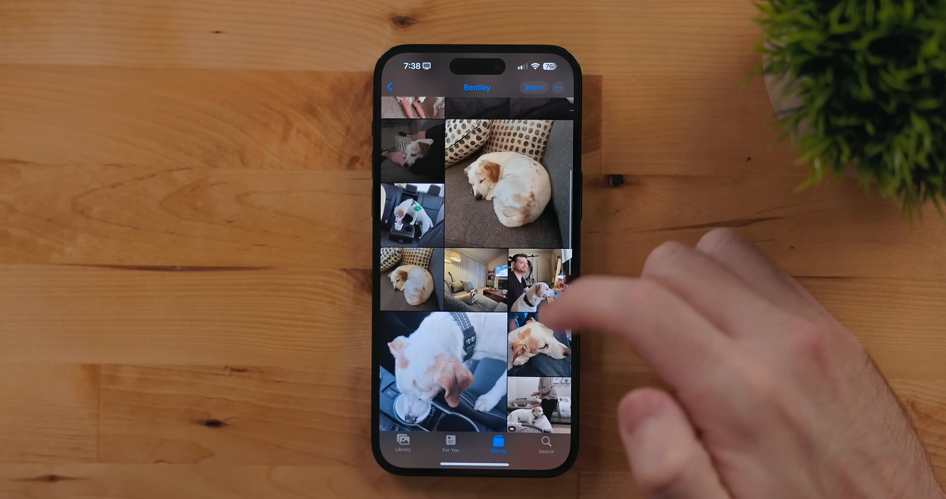
pyautogui.scroll(-3)
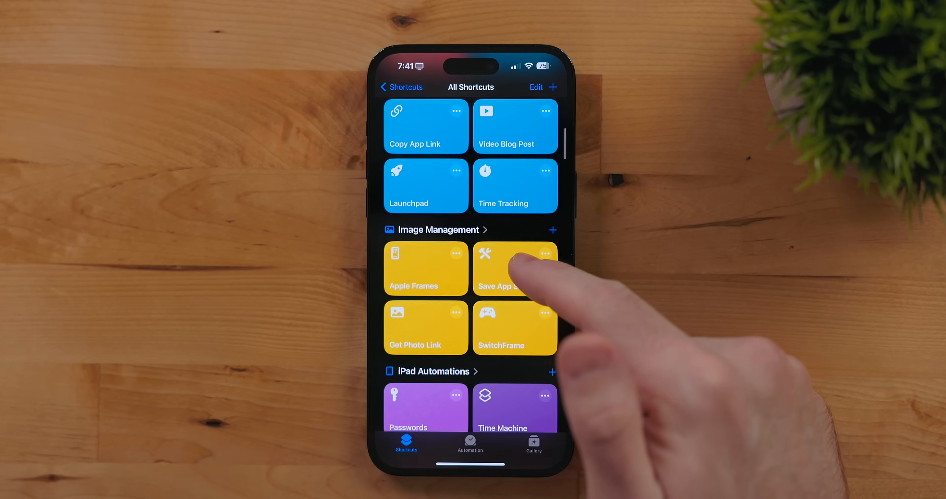
# Scroll through All Shortcuts and Primary Shortcuts, then switch to Automation.
pyautogui.scroll(-3)
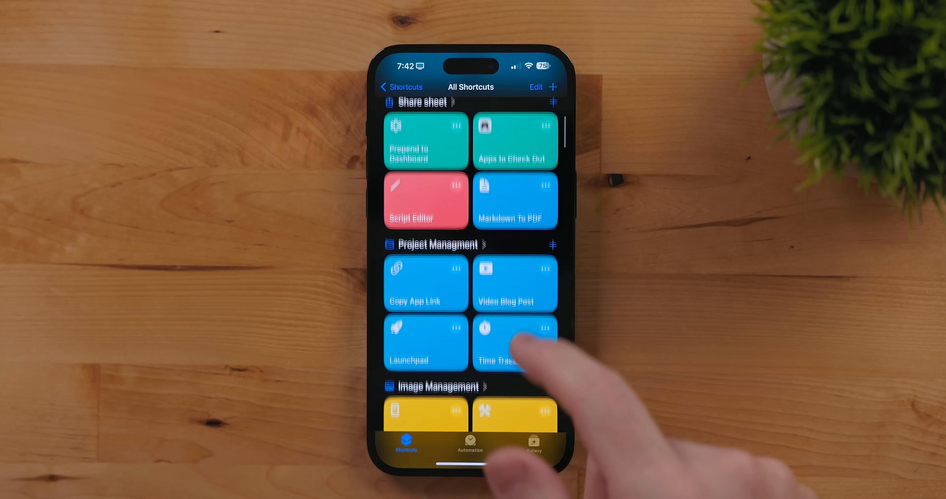
pyautogui.scroll(-3)
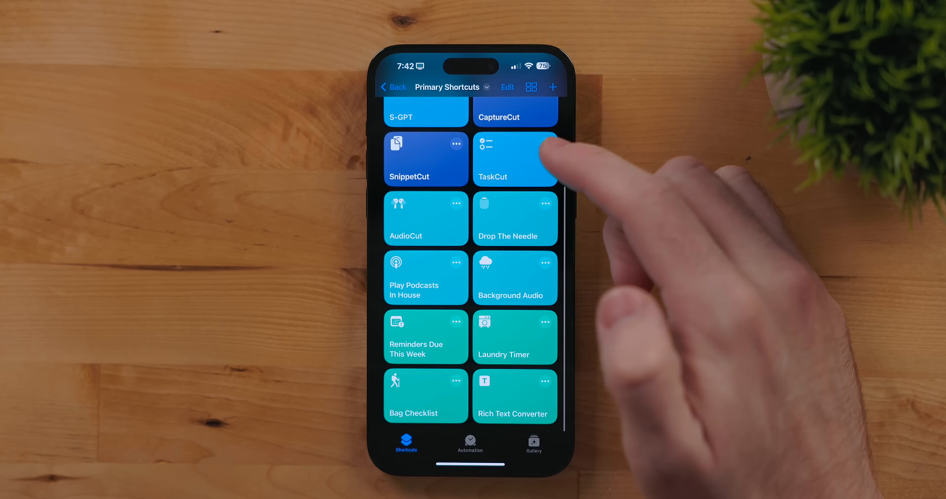
pyautogui.scroll(-3)
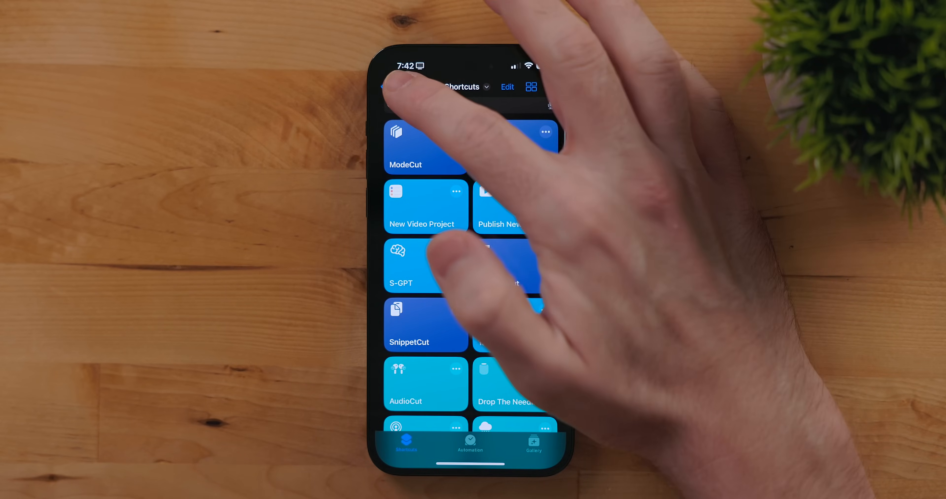
pyautogui.click(469, 441)
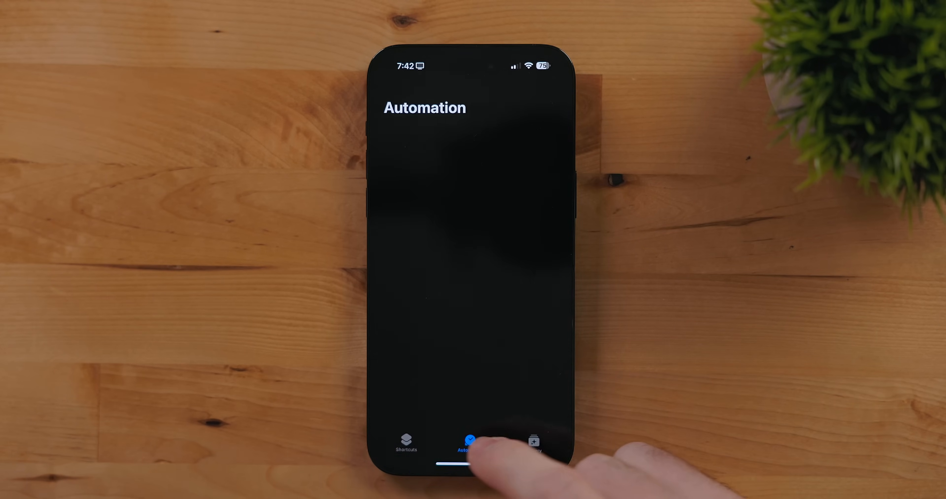
# Create a new personal automation with an Arrive trigger set to Run Immediately.
pyautogui.click(533, 439)
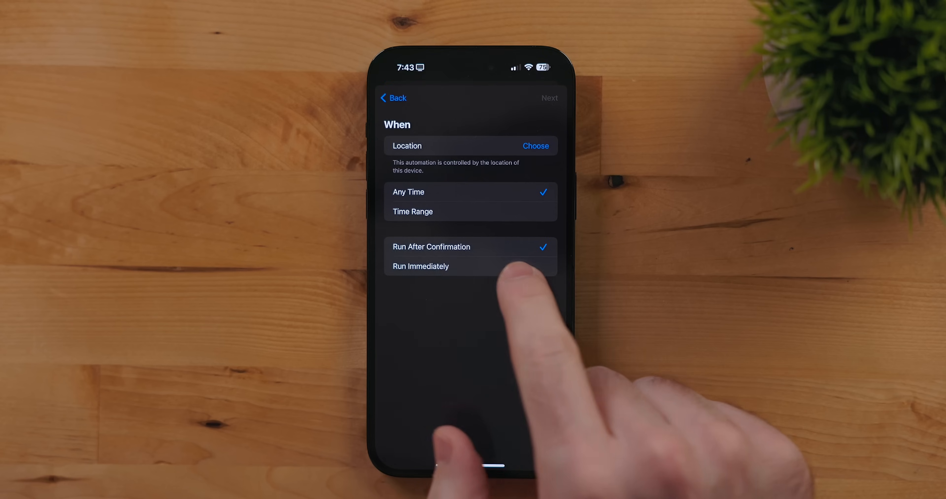
pyautogui.click(420, 266)
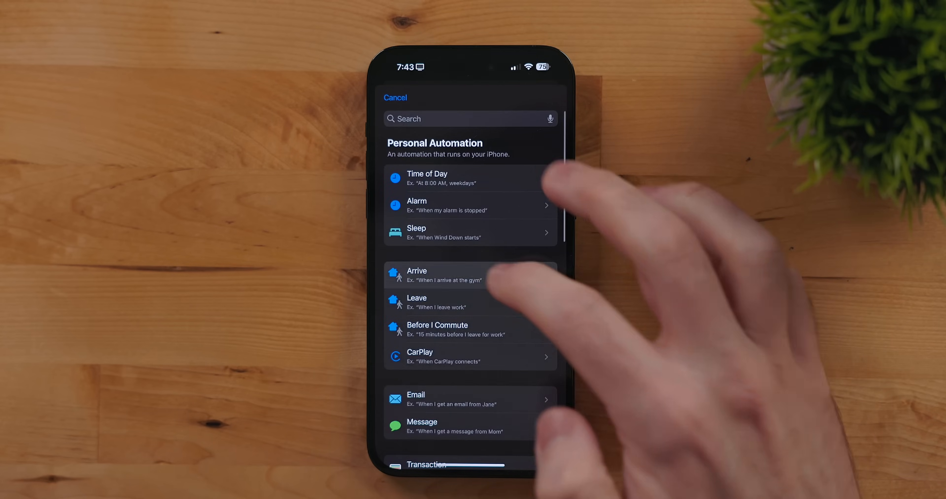
pyautogui.click(435, 274)
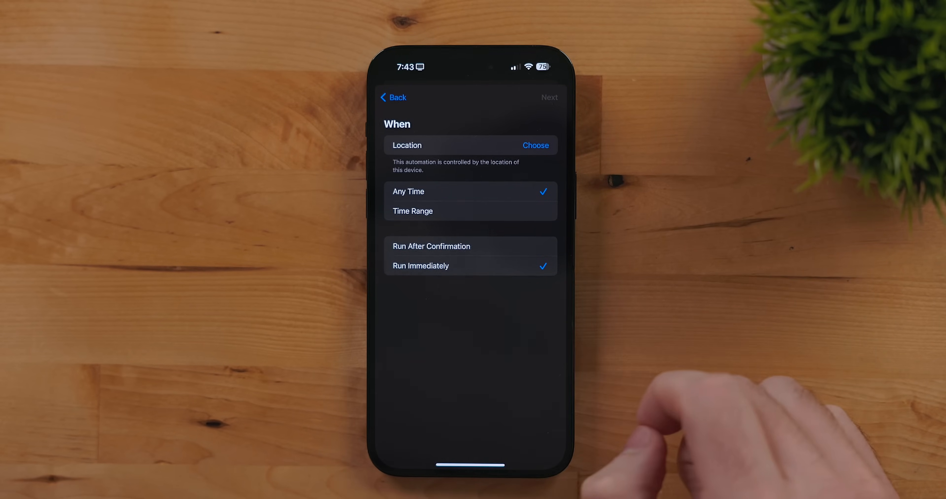
# Return to the trigger list and open the Email trigger options.
pyautogui.click(392, 97)
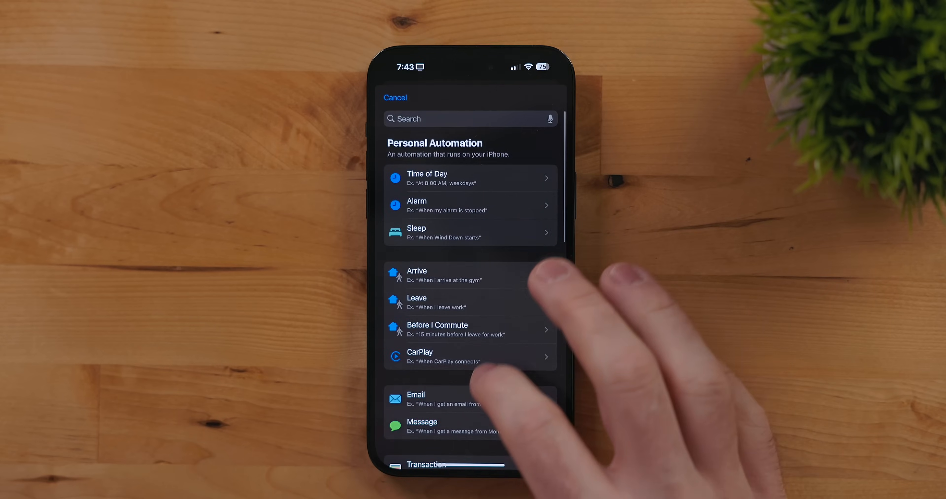
pyautogui.click(416, 395)
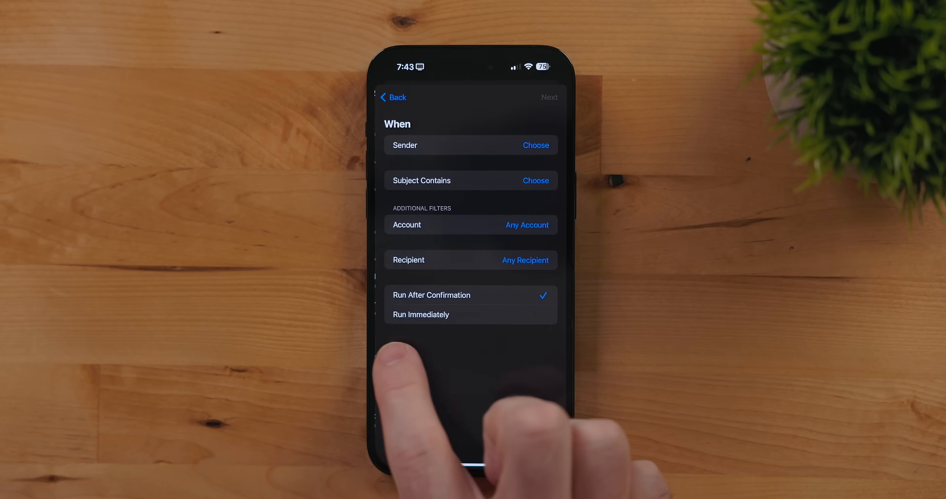